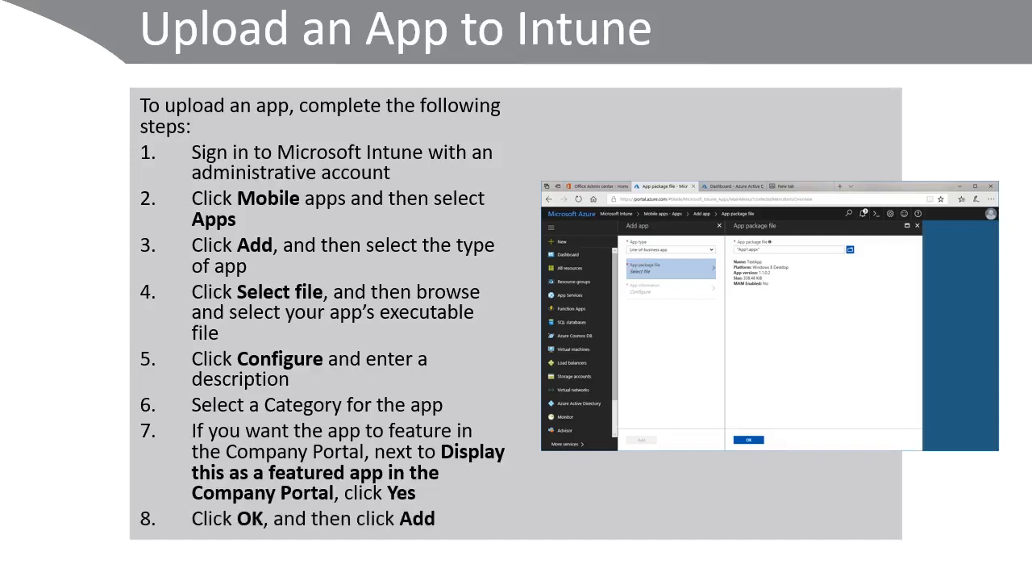
Advance the slideshow to present the 'Upload an App to Intune' steps.
{"action": "key", "text": "Right"}
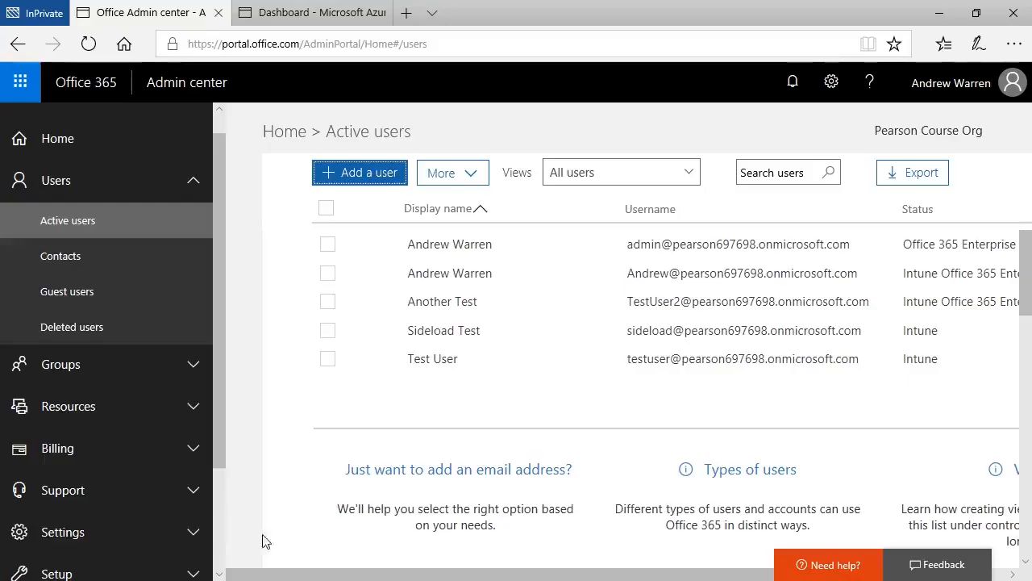
{"action": "mouse_move", "coordinate": [315, 552]}
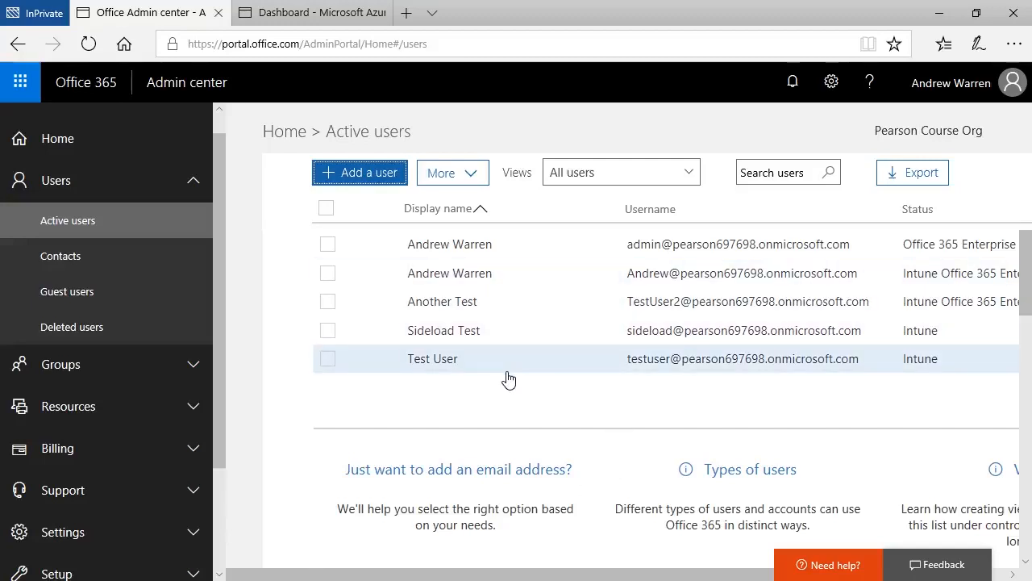
{"action": "mouse_move", "coordinate": [460, 405]}
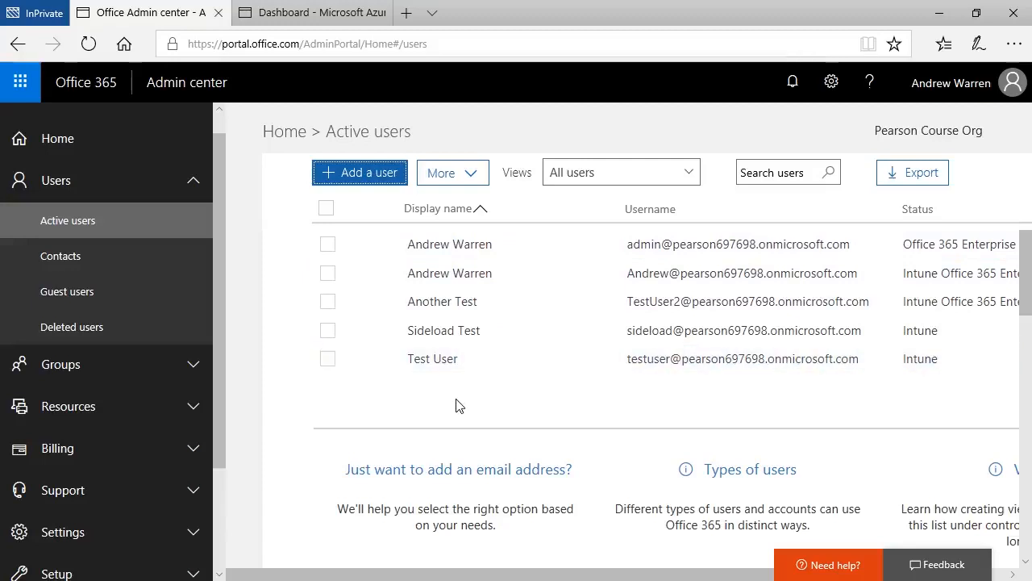
Show the Groups page listing Marketing Users and Sales, then reveal the Admin centers links.
{"action": "left_click", "coordinate": [61, 365]}
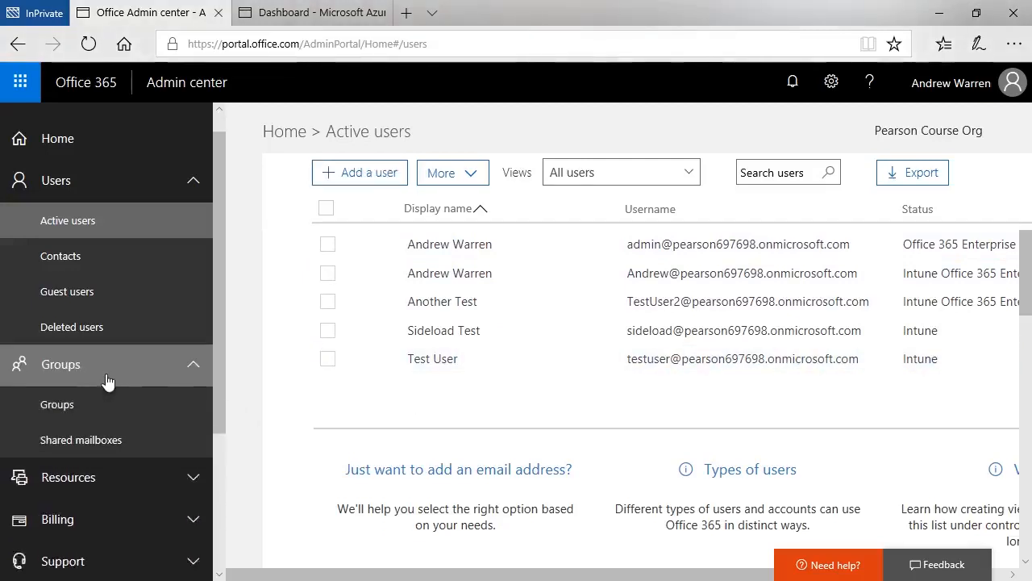
{"action": "left_click", "coordinate": [56, 403]}
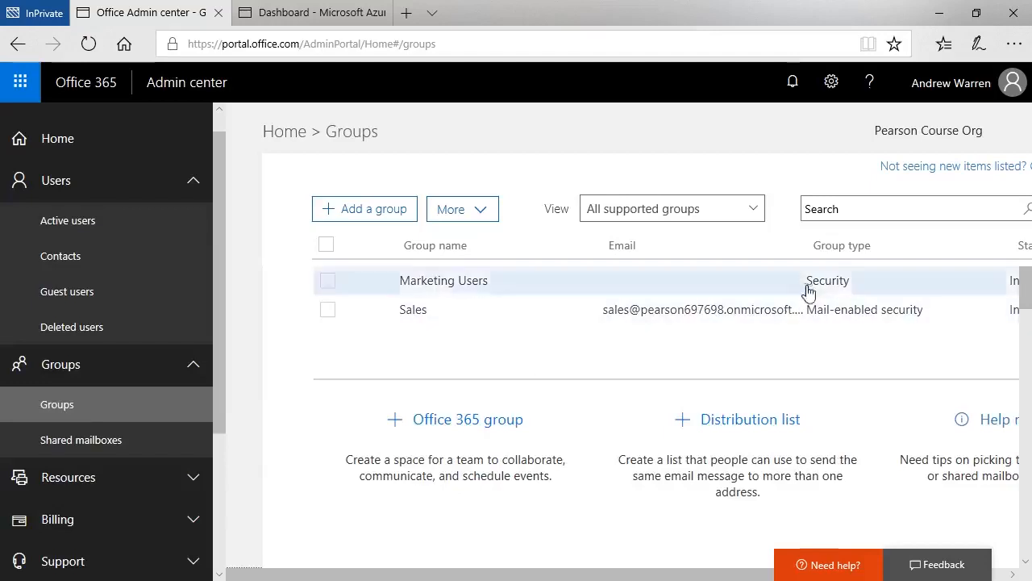
{"action": "mouse_move", "coordinate": [374, 384]}
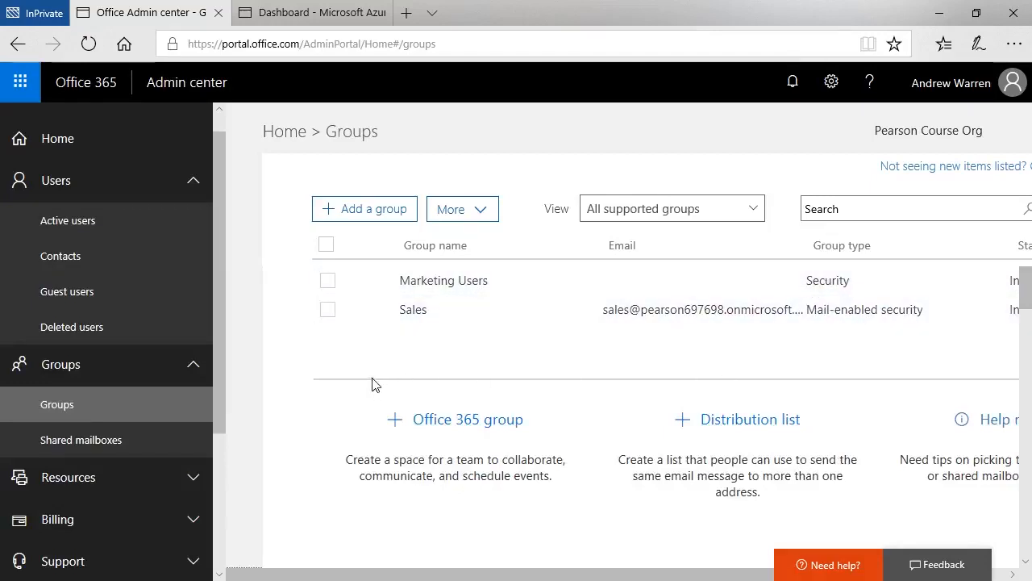
{"action": "scroll", "scroll_direction": "down", "scroll_amount": 3}
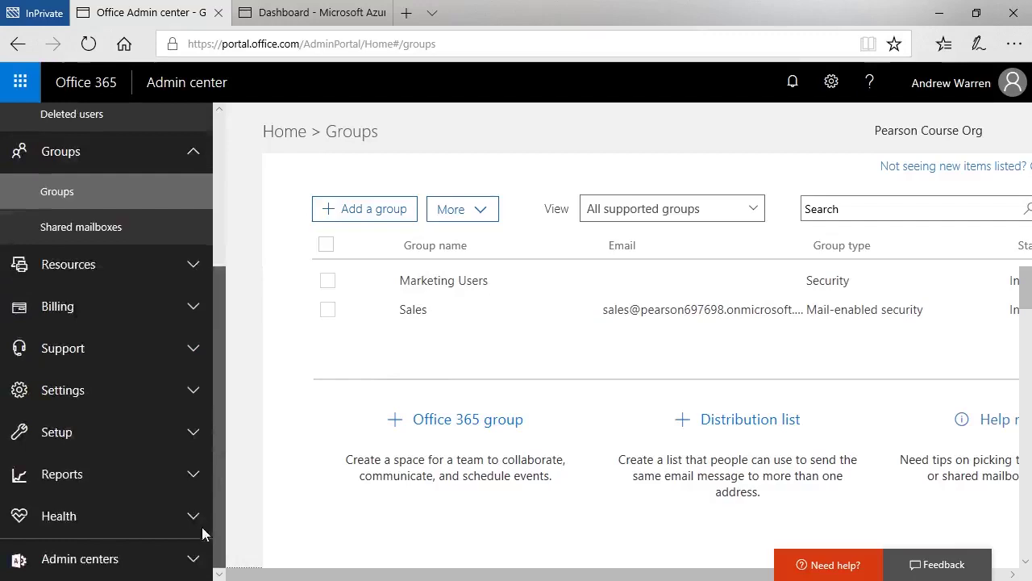
{"action": "left_click", "coordinate": [79, 558]}
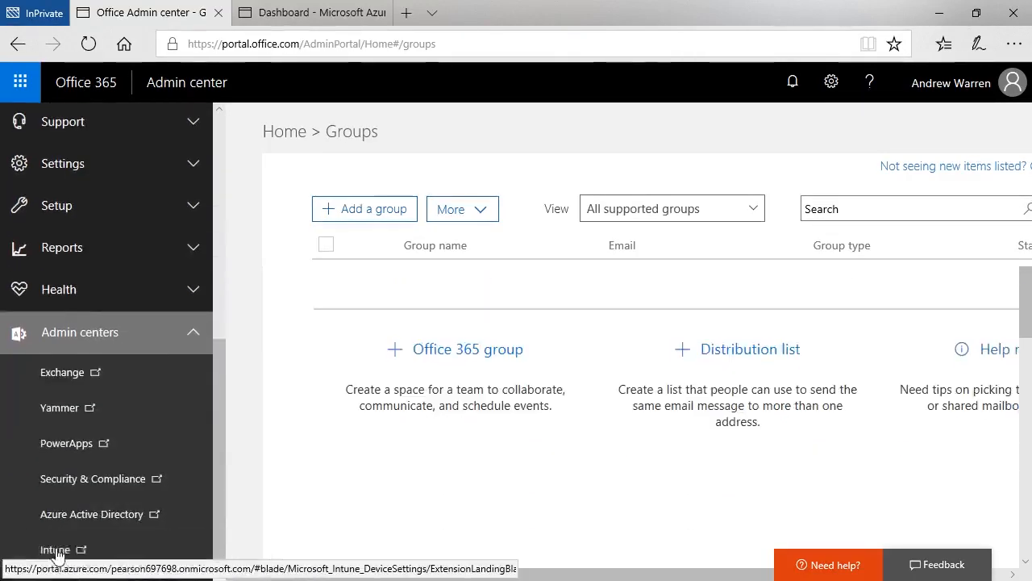
{"action": "mouse_move", "coordinate": [55, 549]}
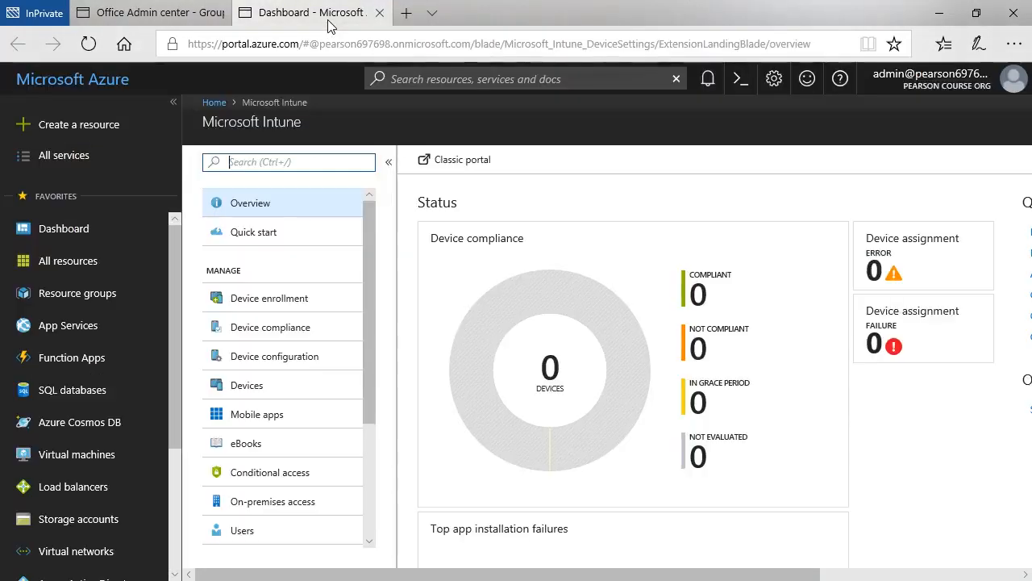
{"action": "mouse_move", "coordinate": [213, 226]}
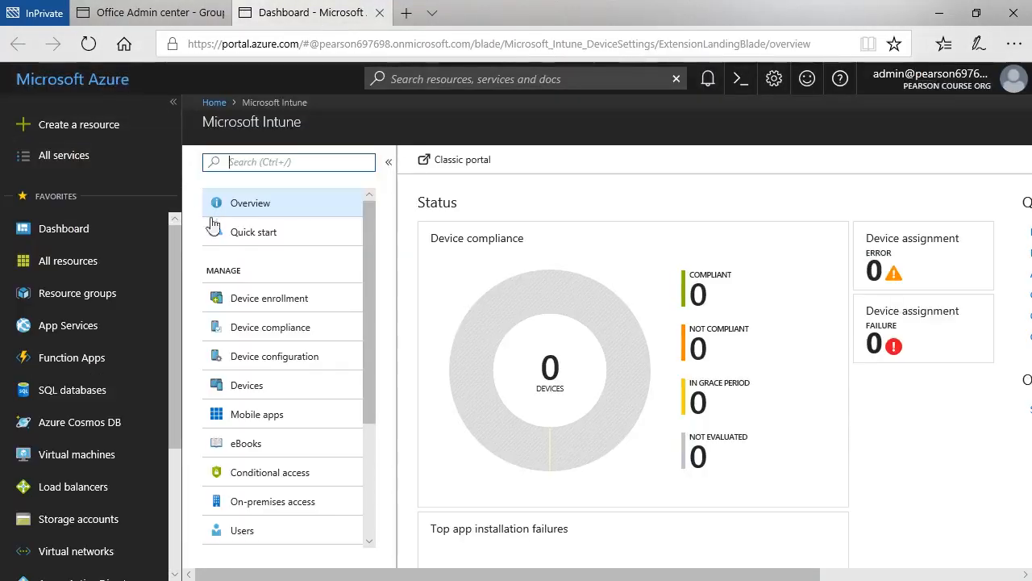
{"action": "mouse_move", "coordinate": [406, 461]}
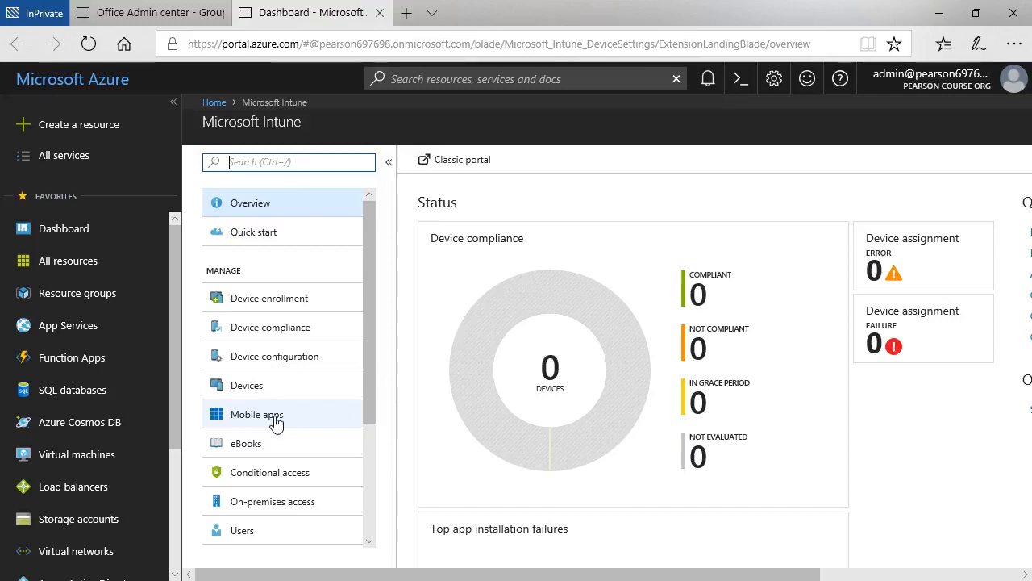
Go to Intune's Mobile apps Apps list, which reports no applications found.
{"action": "left_click", "coordinate": [256, 413]}
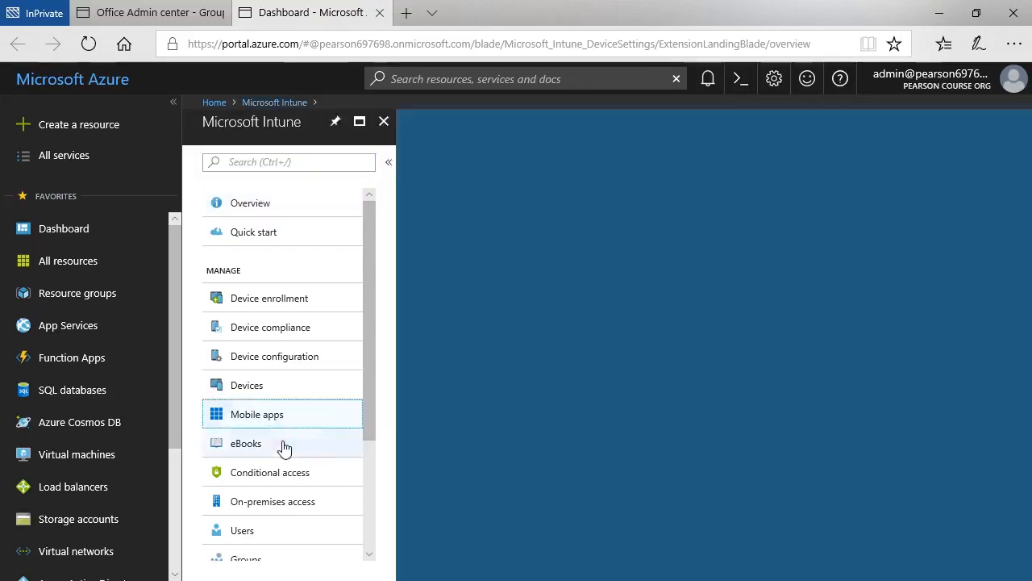
{"action": "left_click", "coordinate": [257, 412]}
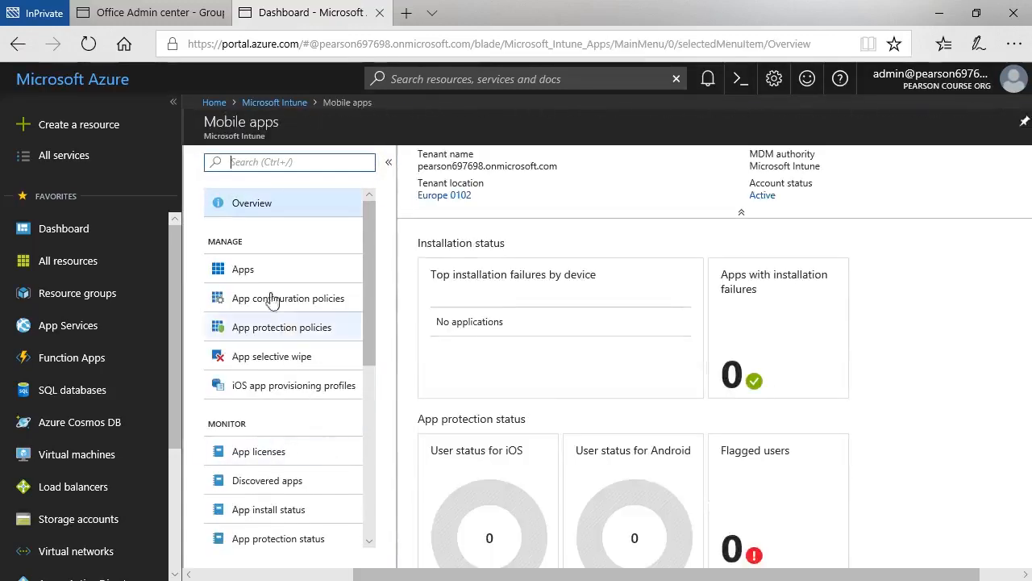
{"action": "left_click", "coordinate": [242, 268]}
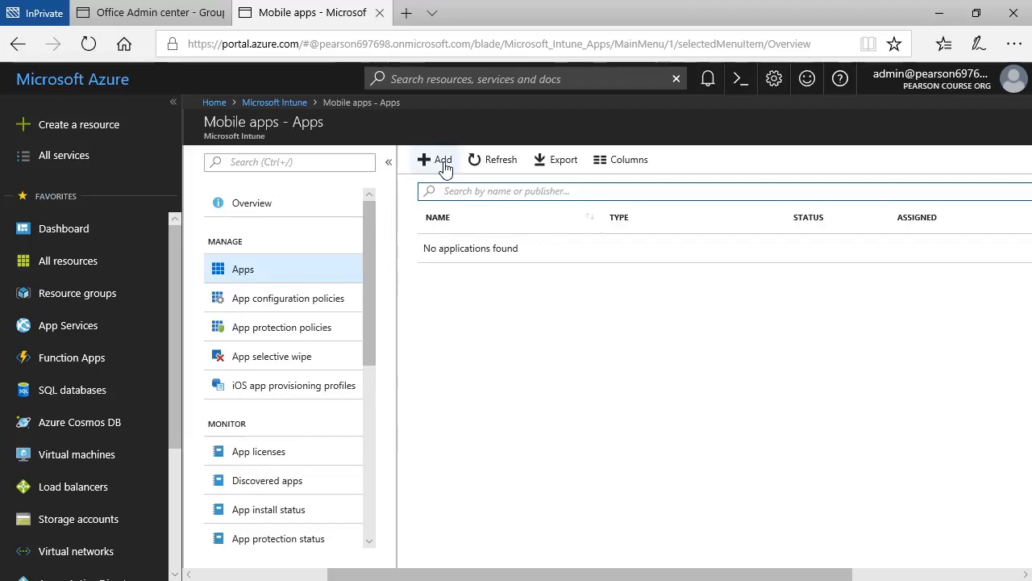
Start adding a new app and review the available app types.
{"action": "left_click", "coordinate": [434, 159]}
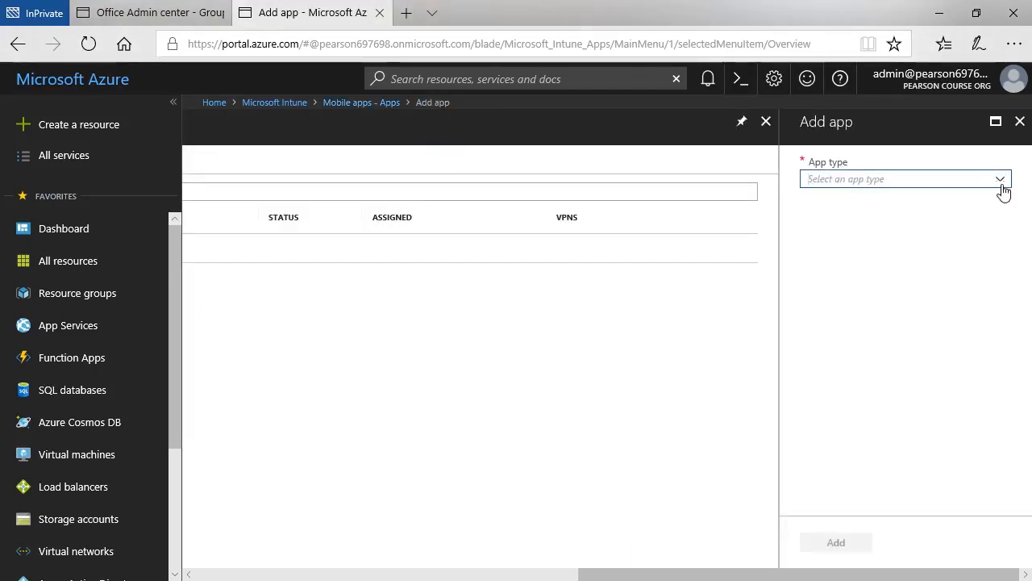
{"action": "left_click", "coordinate": [904, 177]}
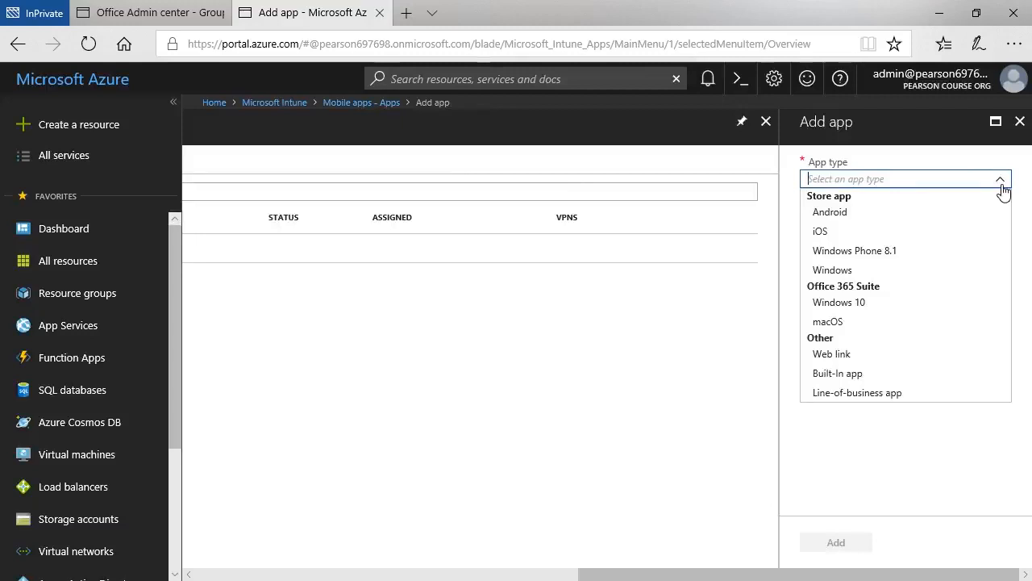
{"action": "mouse_move", "coordinate": [829, 213]}
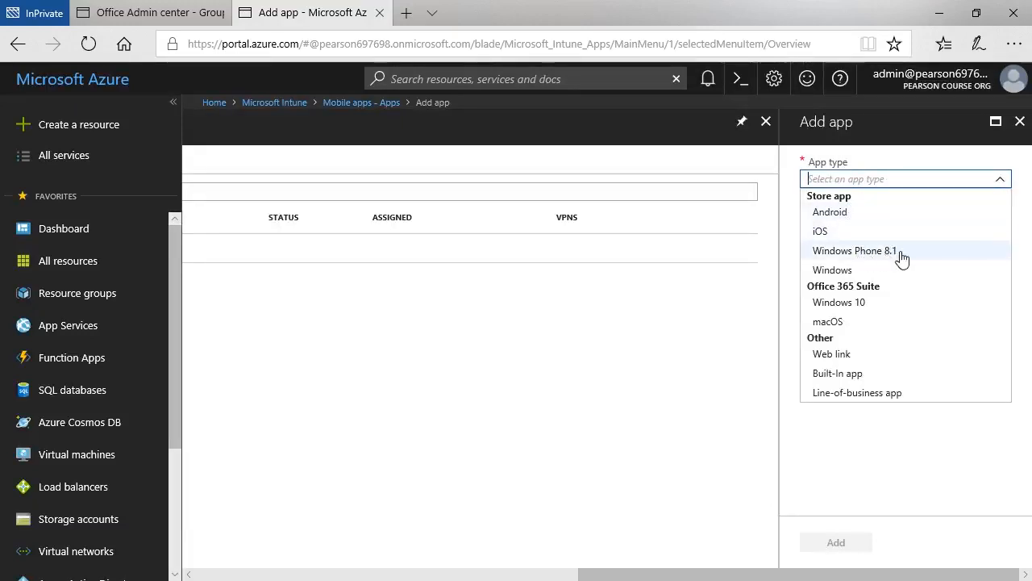
{"action": "mouse_move", "coordinate": [929, 269]}
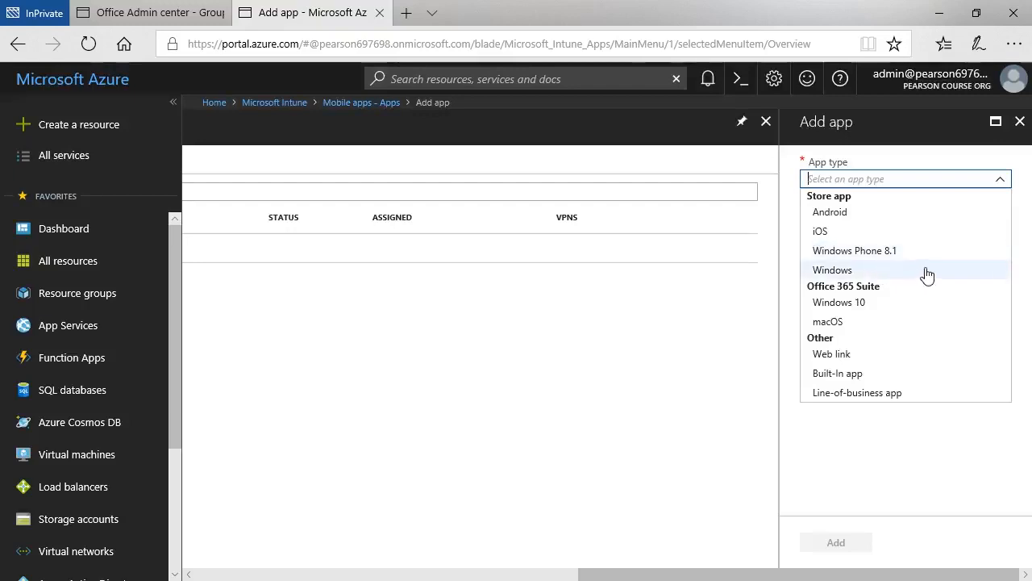
{"action": "mouse_move", "coordinate": [872, 302]}
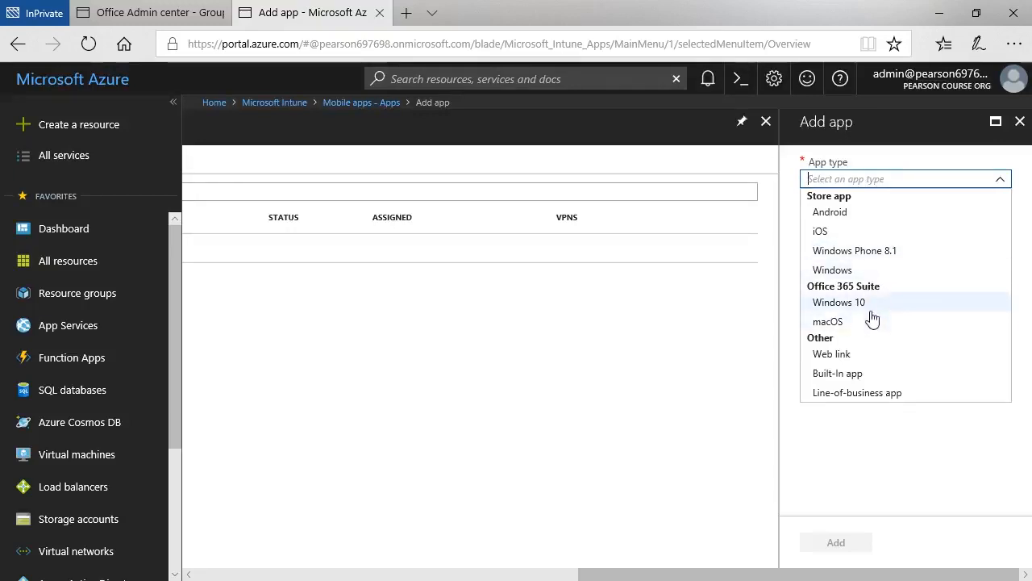
{"action": "mouse_move", "coordinate": [832, 354]}
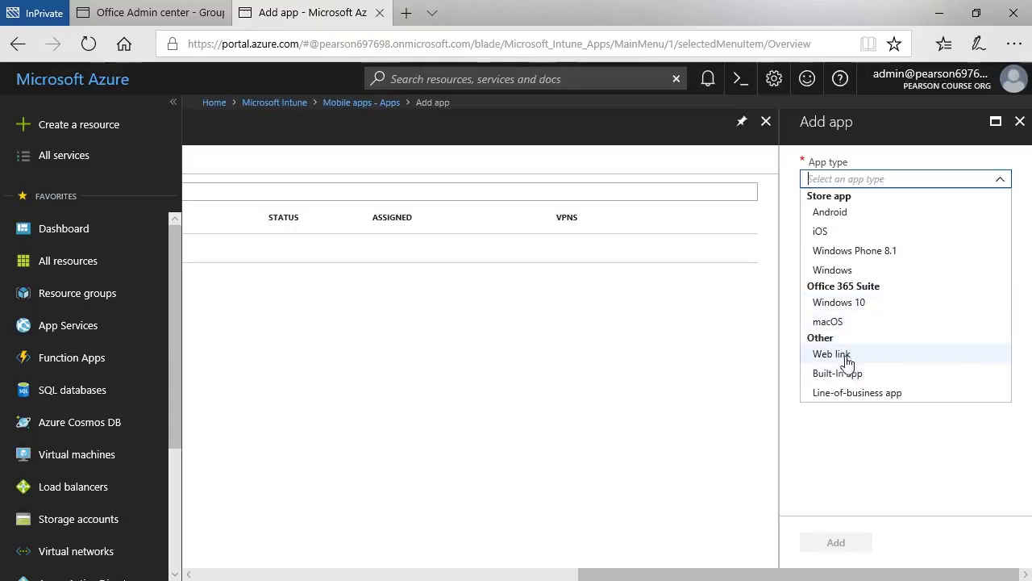
{"action": "mouse_move", "coordinate": [858, 392]}
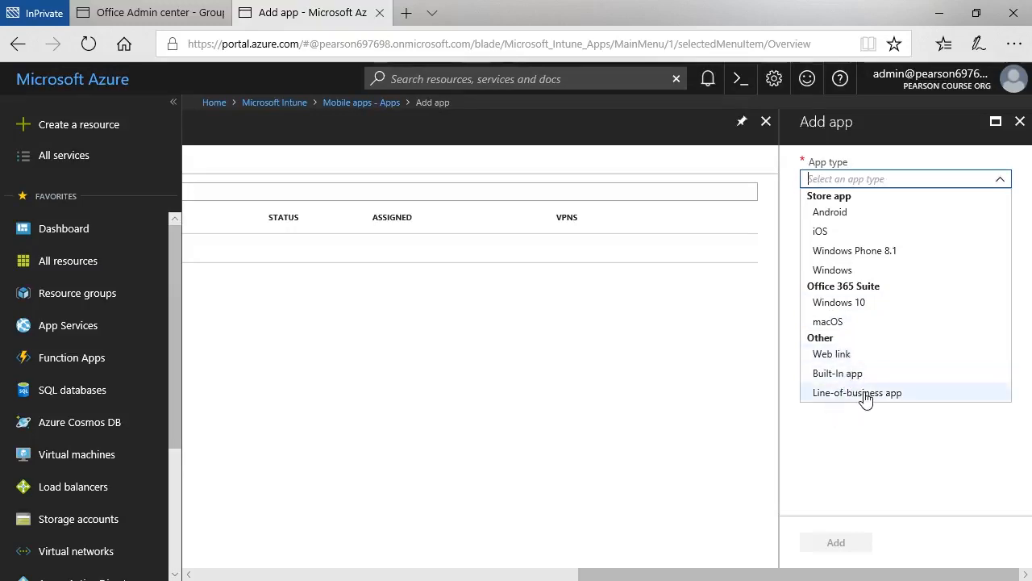
Choose Line-of-business app and attach C:\Apps\App1.appx as its package file.
{"action": "left_click", "coordinate": [858, 392]}
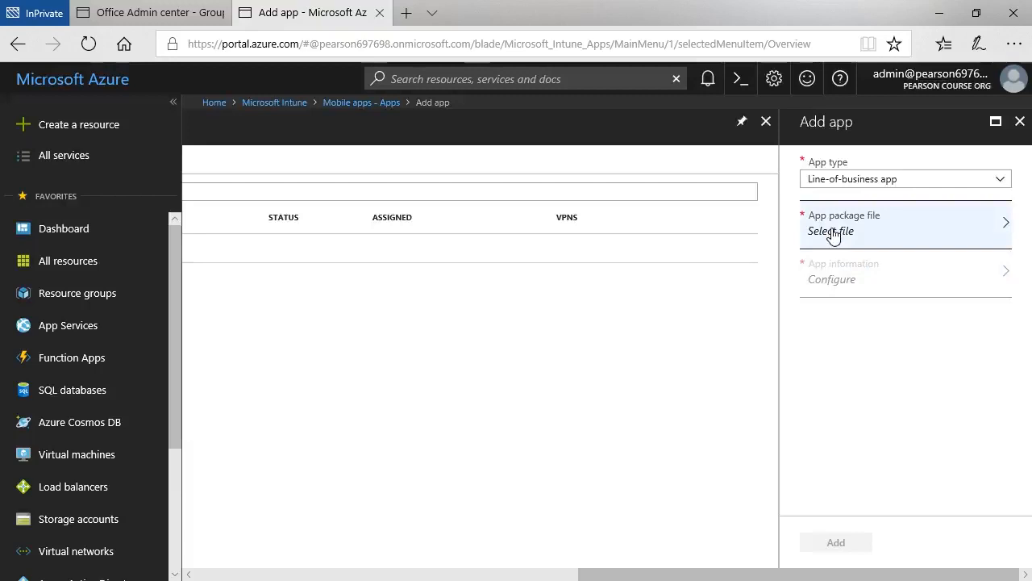
{"action": "mouse_move", "coordinate": [874, 226]}
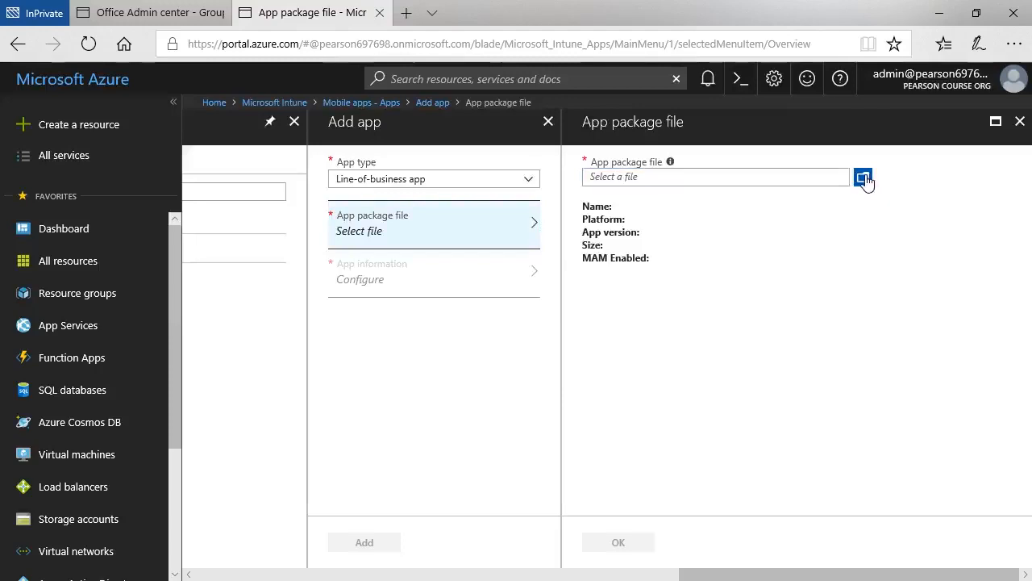
{"action": "left_click", "coordinate": [863, 175]}
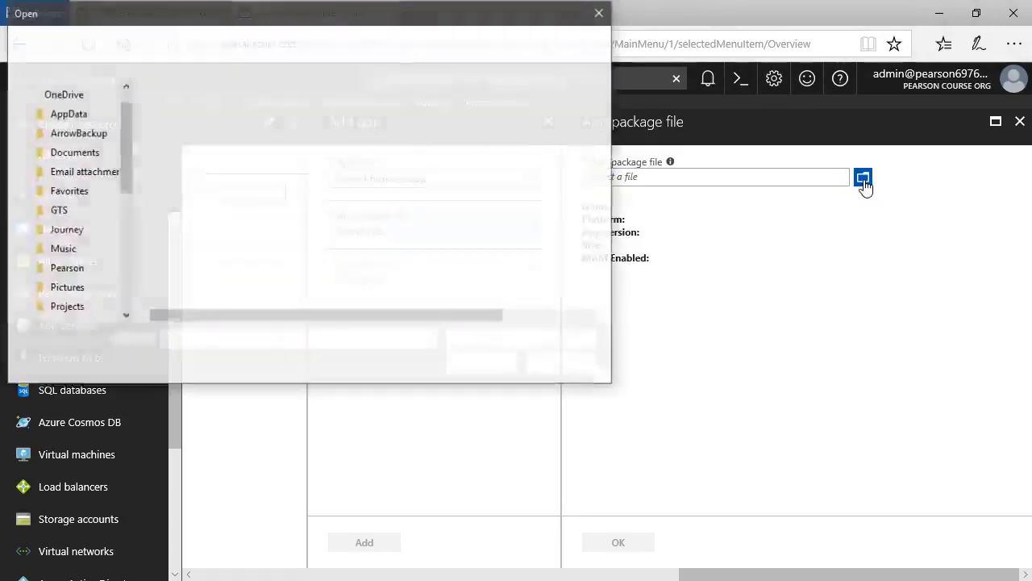
{"action": "left_click", "coordinate": [178, 113]}
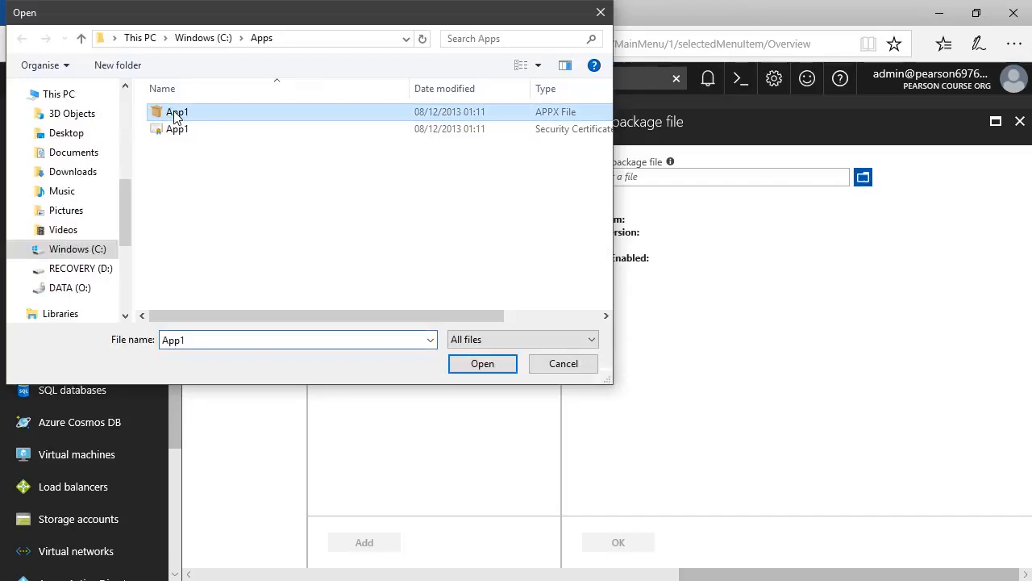
{"action": "left_click", "coordinate": [482, 363]}
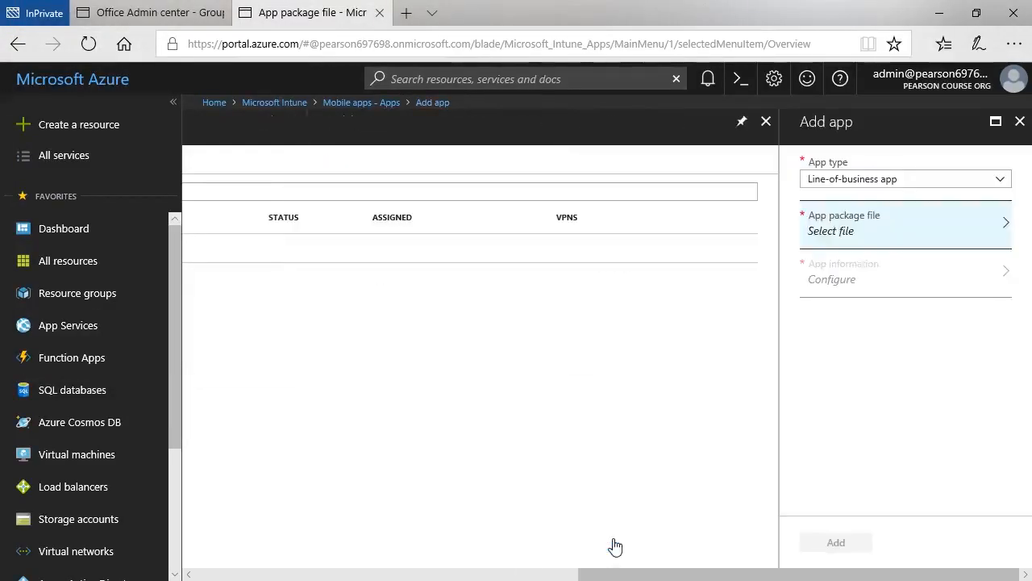
{"action": "left_click", "coordinate": [905, 224]}
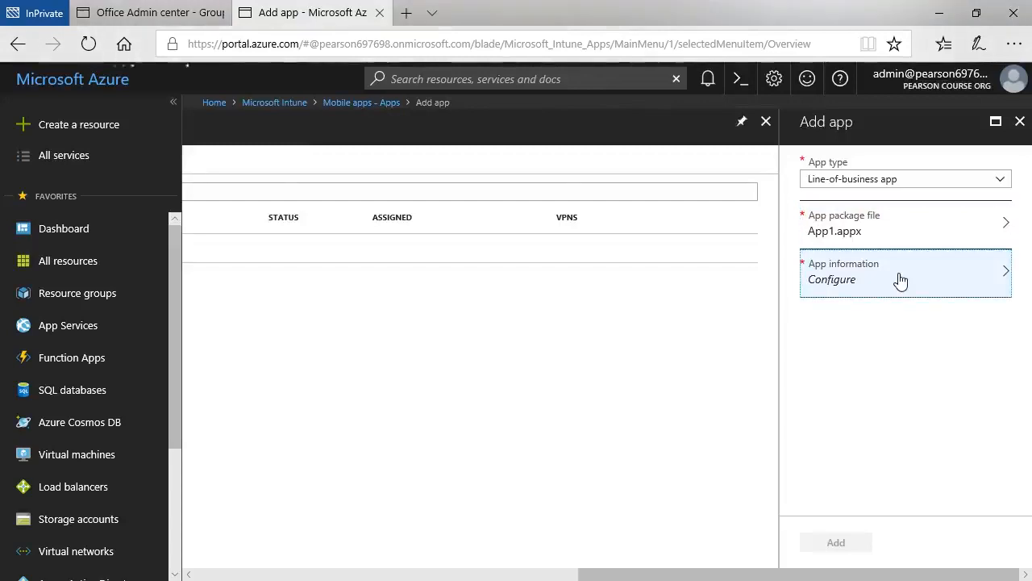
Name the app 'My LOB App' with description 'This is the sales team app'.
{"action": "left_click", "coordinate": [900, 281]}
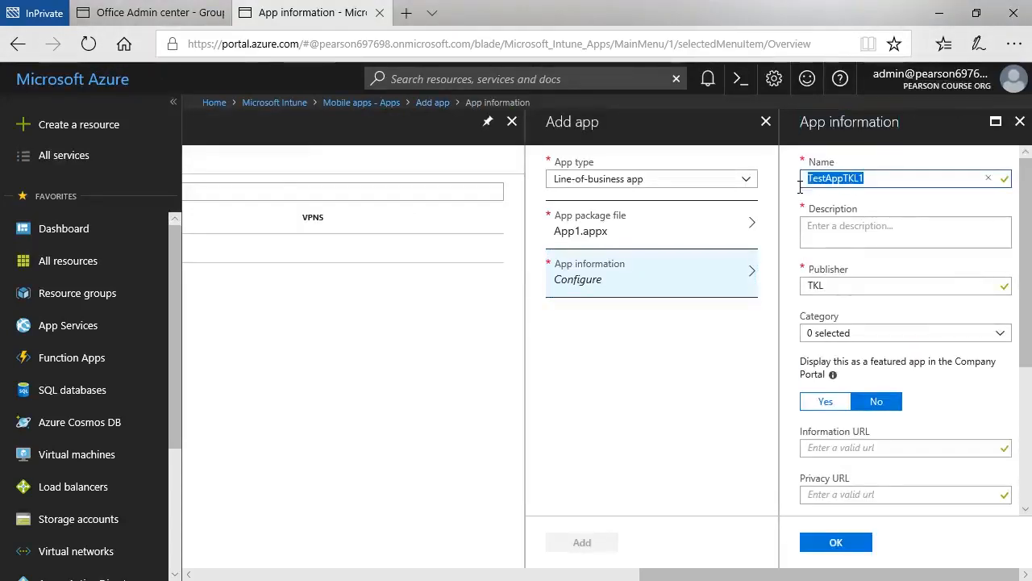
{"action": "type", "text": "M"}
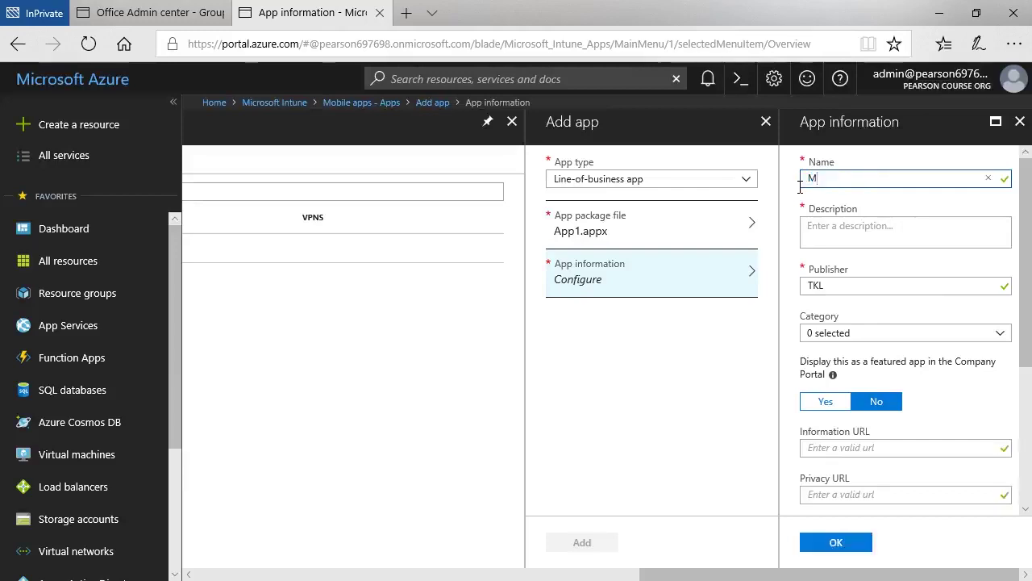
{"action": "type", "text": "y LOB App"}
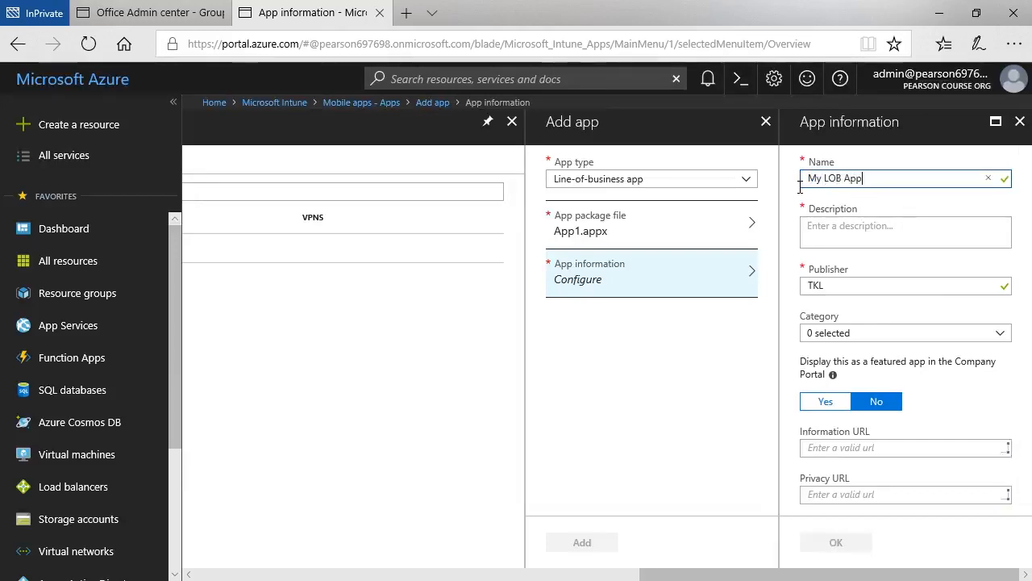
{"action": "left_click", "coordinate": [905, 233]}
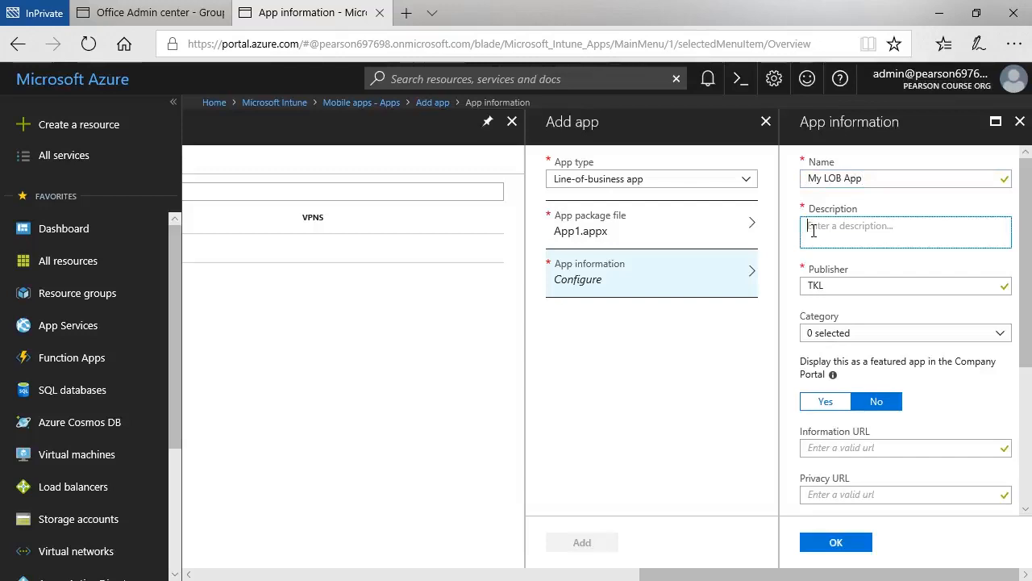
{"action": "type", "text": "This is the sa"}
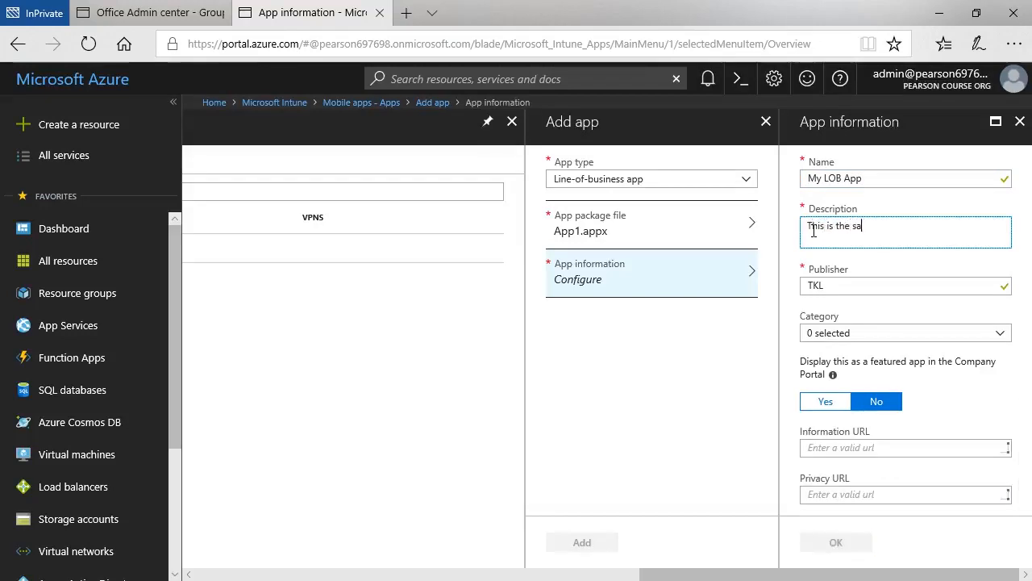
{"action": "type", "text": "les team app"}
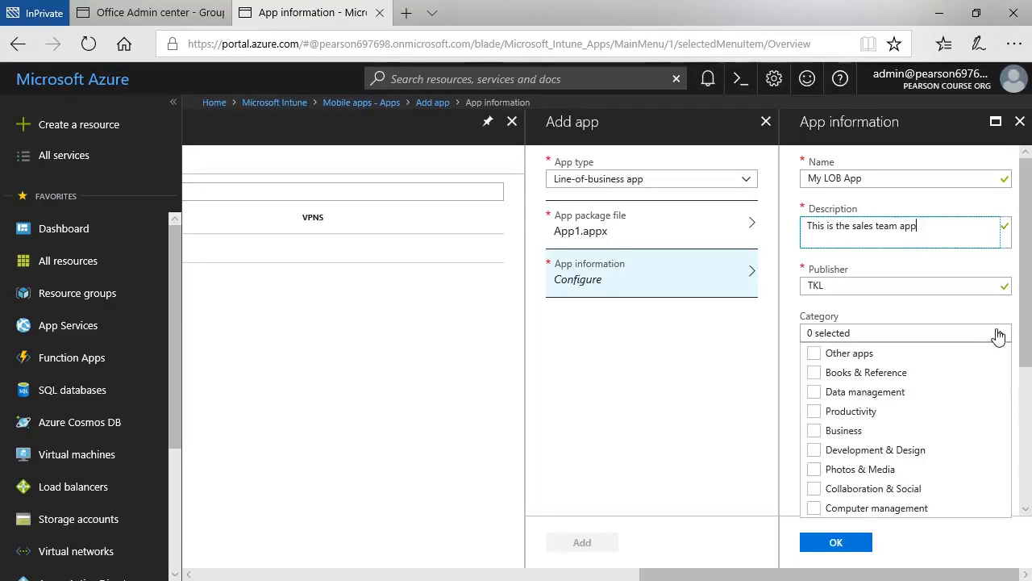
Set the category to Business, toggle Featured app, and move on to the developer details.
{"action": "left_click", "coordinate": [812, 429]}
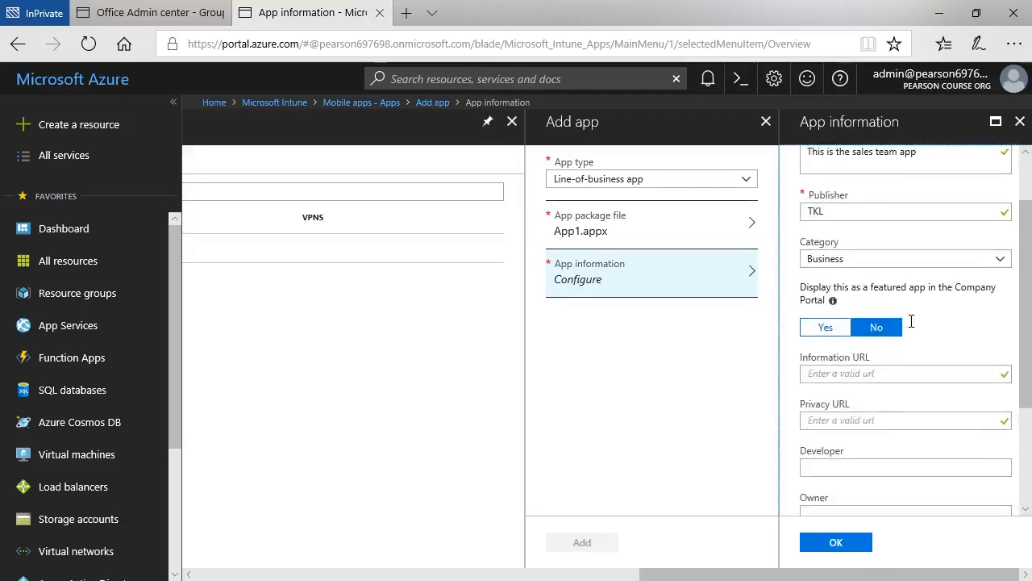
{"action": "mouse_move", "coordinate": [953, 303]}
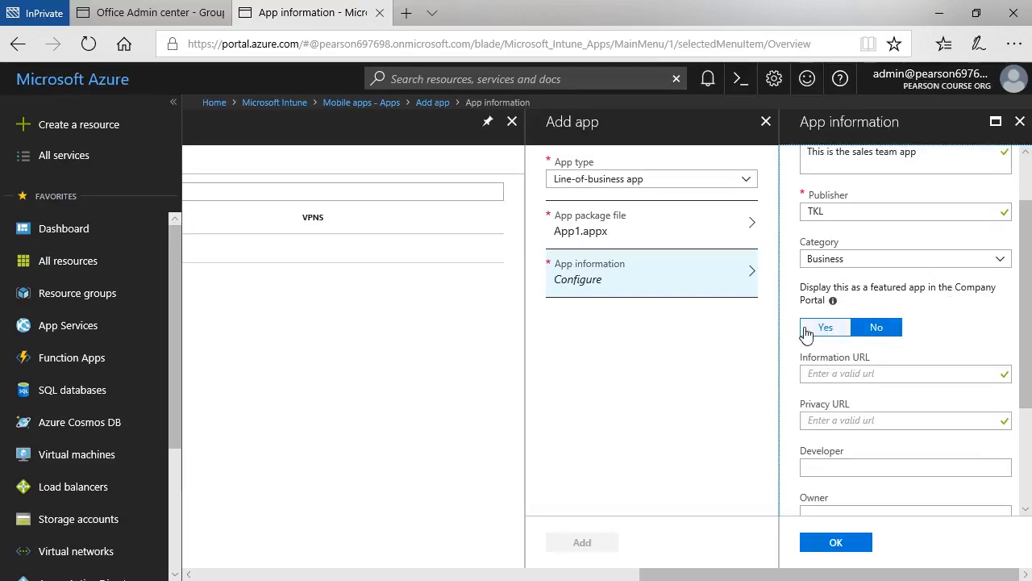
{"action": "left_click", "coordinate": [826, 326]}
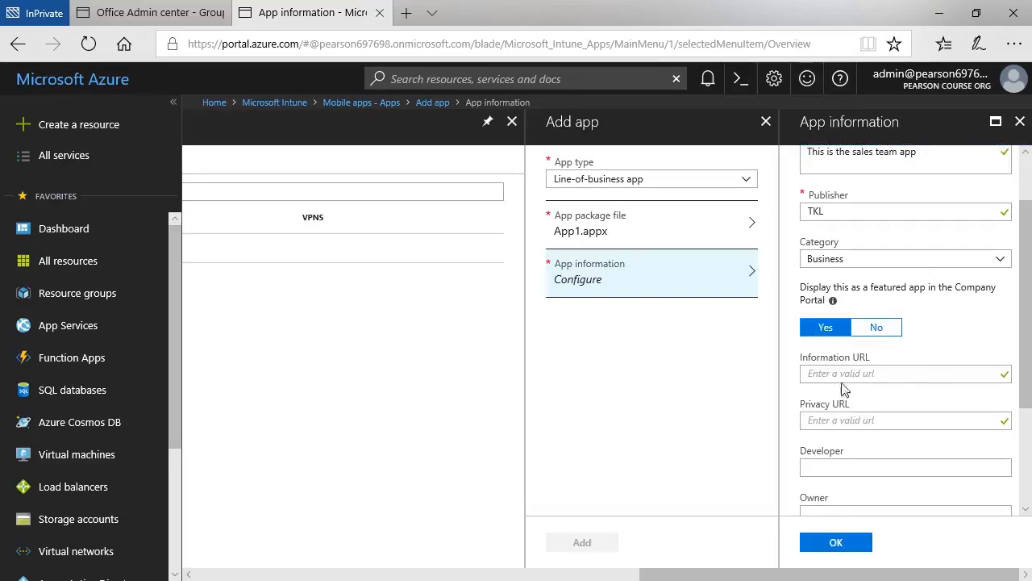
{"action": "mouse_move", "coordinate": [861, 394]}
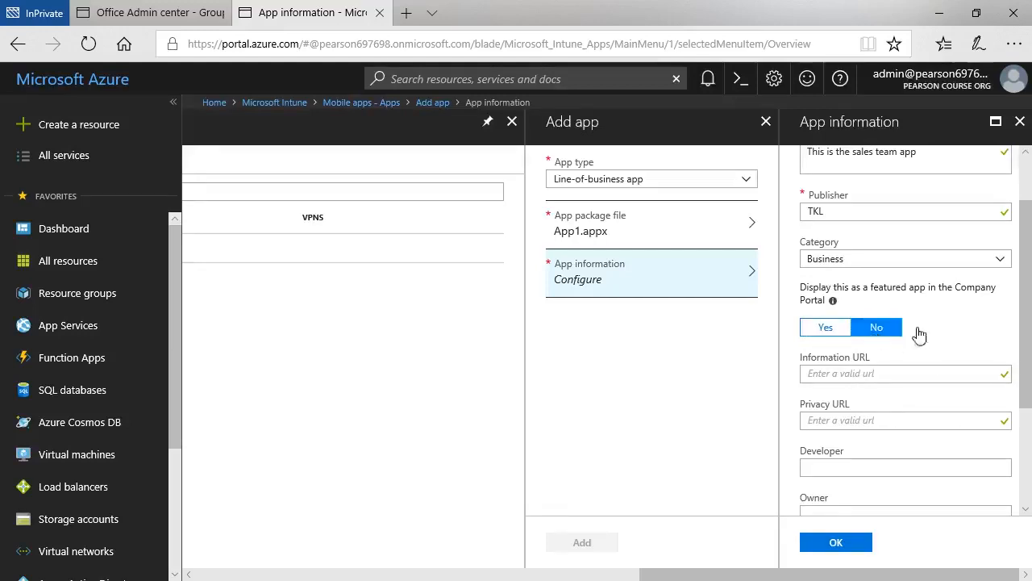
{"action": "scroll", "scroll_direction": "down", "scroll_amount": 3}
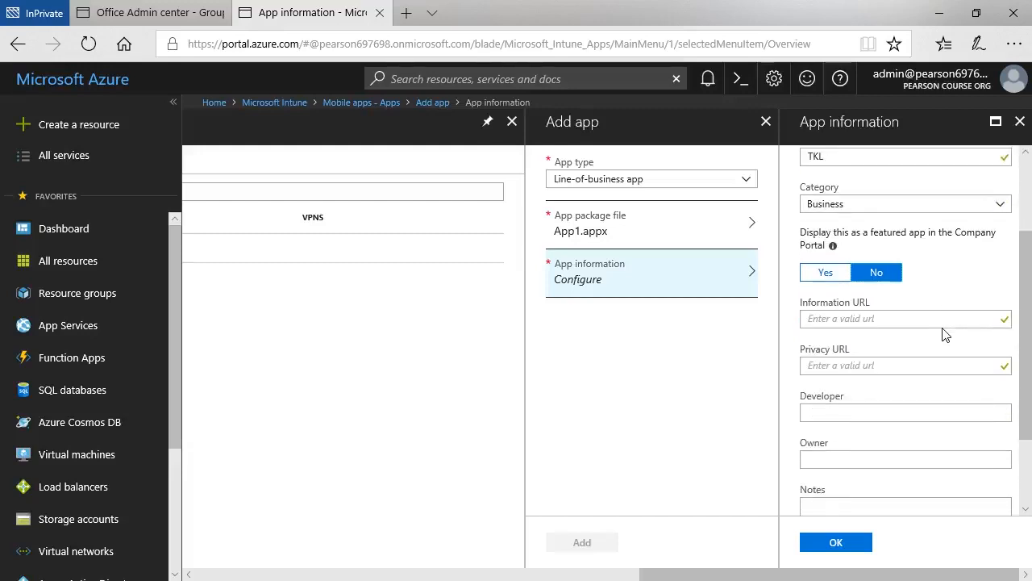
{"action": "left_click", "coordinate": [905, 412]}
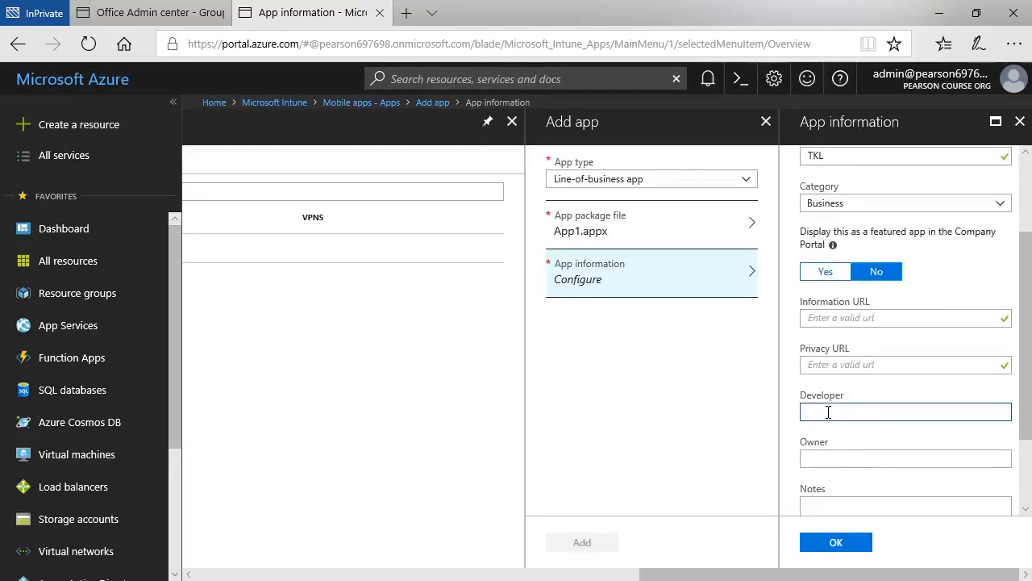
{"action": "scroll", "scroll_direction": "down", "scroll_amount": 3}
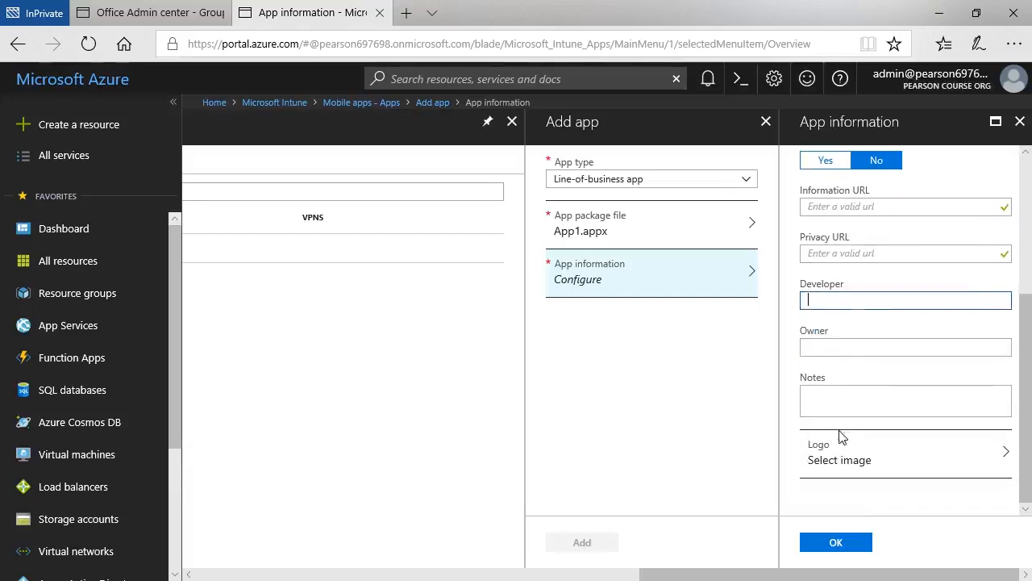
{"action": "mouse_move", "coordinate": [918, 458]}
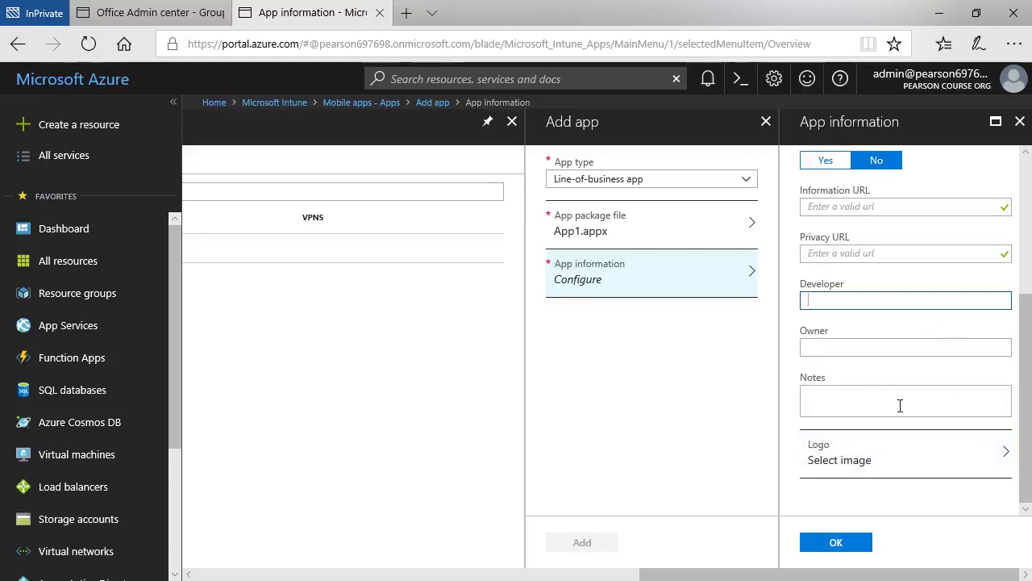
Confirm the app information and add My LOB App to Intune.
{"action": "left_click", "coordinate": [835, 542]}
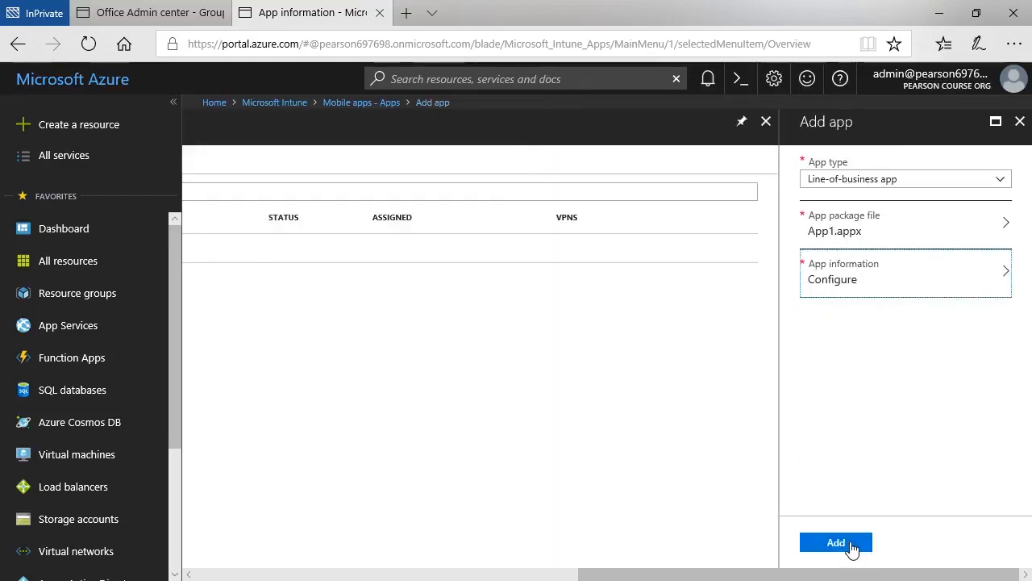
{"action": "left_click", "coordinate": [835, 542]}
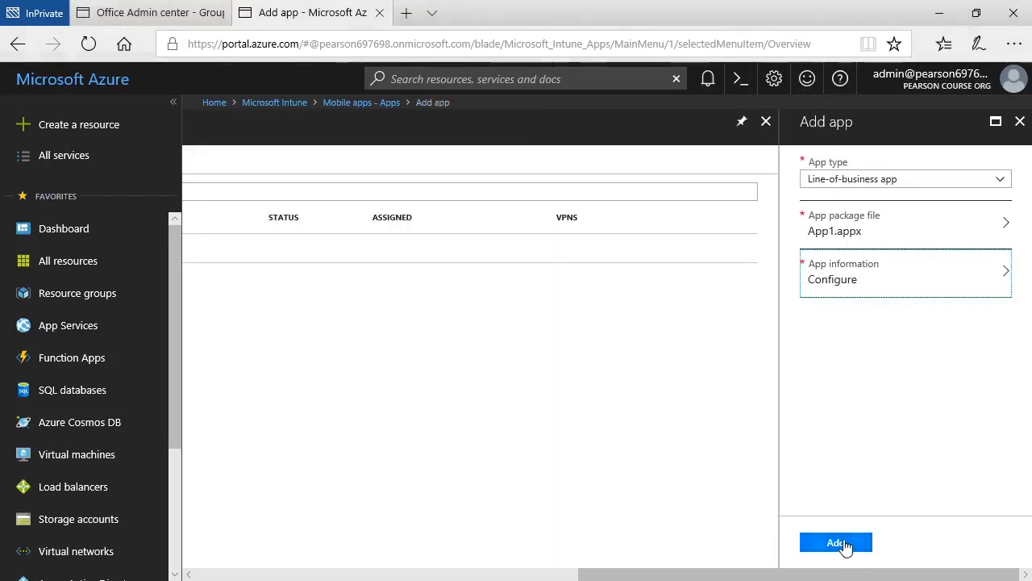
{"action": "left_click", "coordinate": [835, 542]}
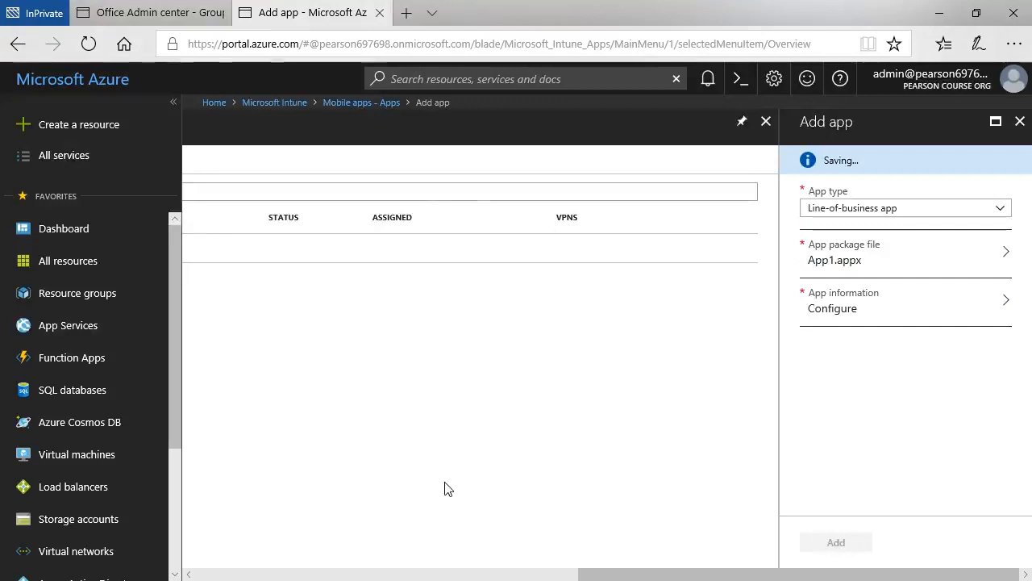
{"action": "left_click", "coordinate": [835, 542]}
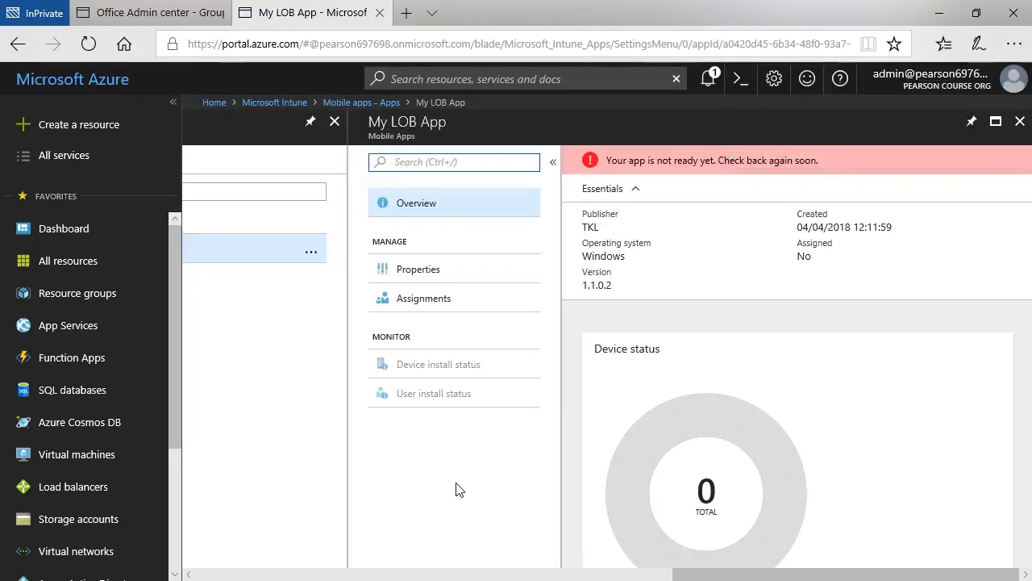
{"action": "mouse_move", "coordinate": [597, 379]}
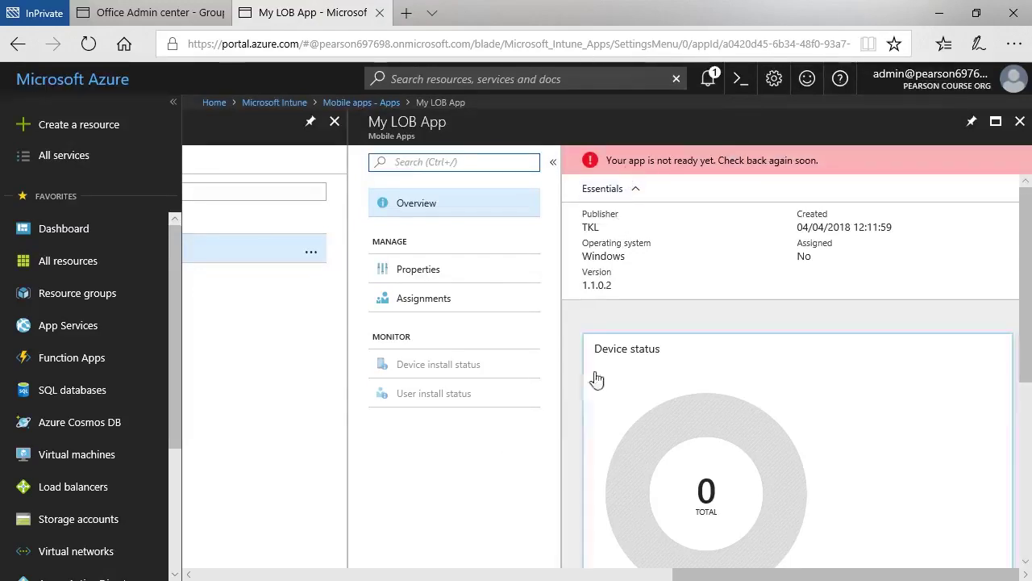
{"action": "mouse_move", "coordinate": [78, 519]}
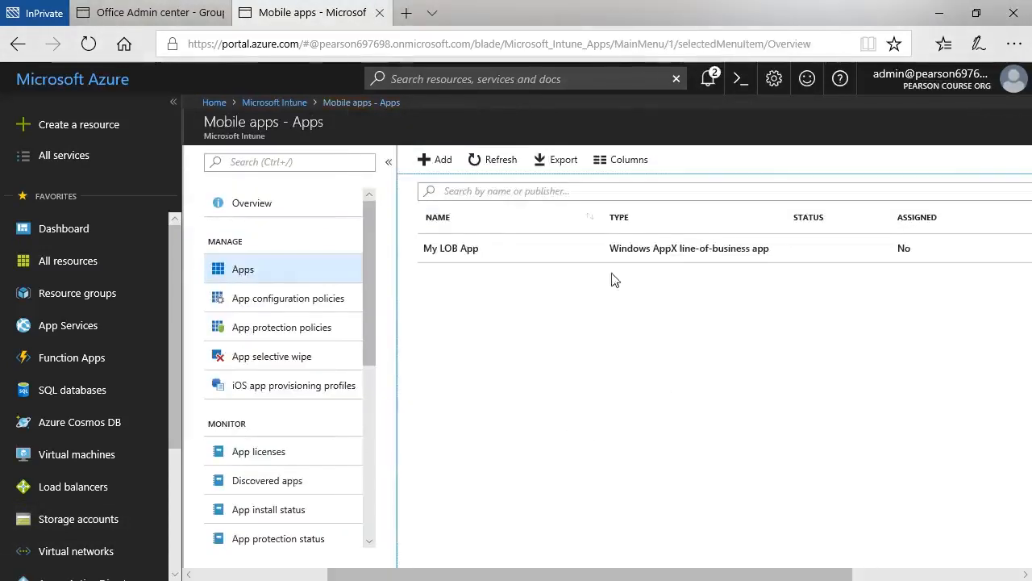
{"action": "mouse_move", "coordinate": [926, 256]}
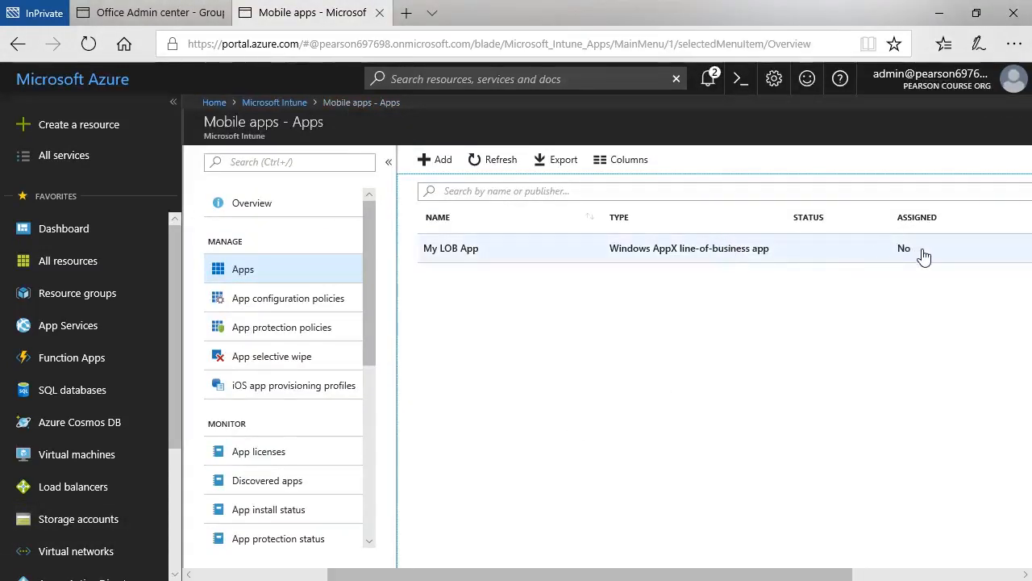
{"action": "mouse_move", "coordinate": [719, 323]}
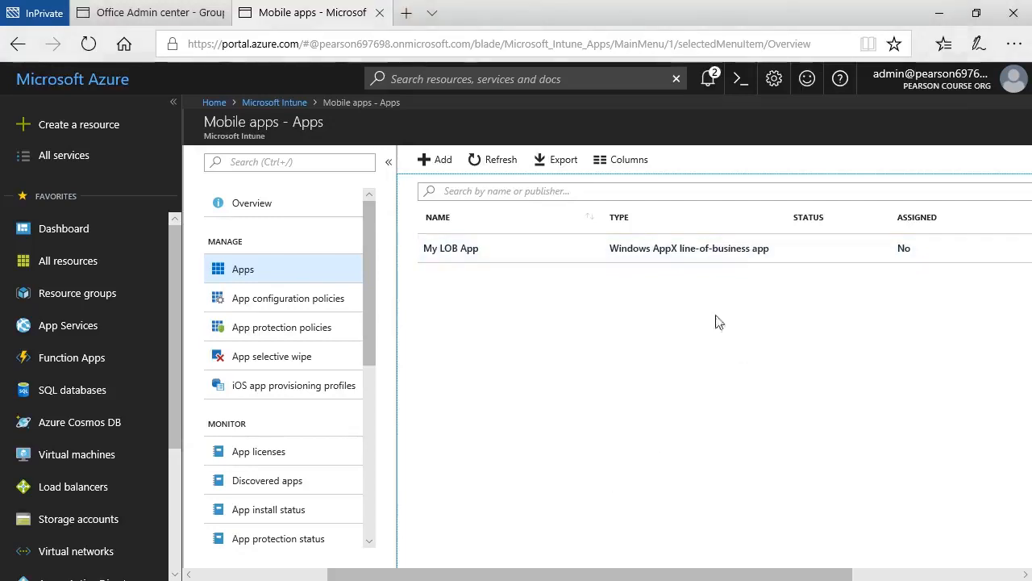
Create a group assignment for My LOB App with type Available for enrolled devices.
{"action": "left_click", "coordinate": [451, 248]}
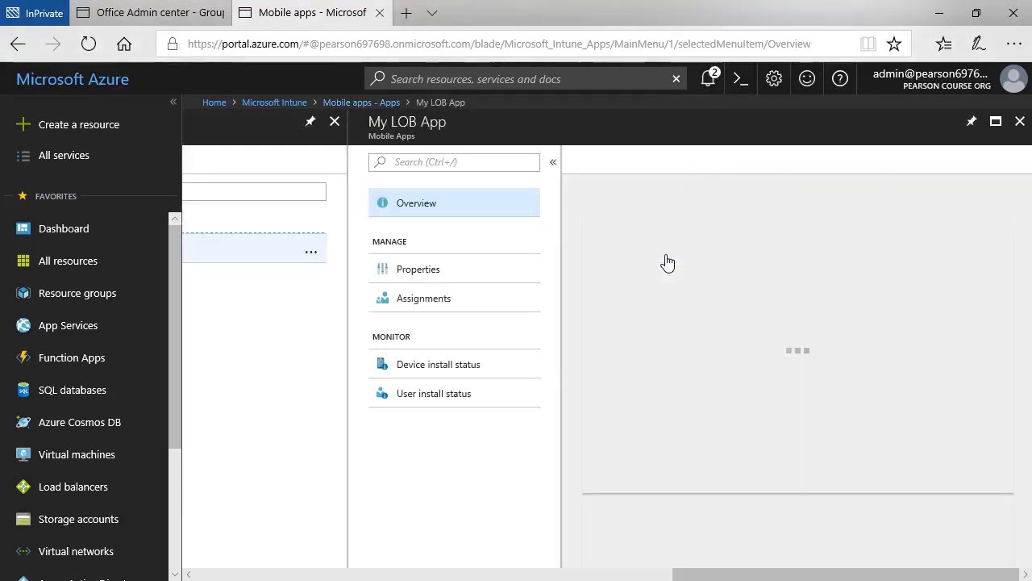
{"action": "left_click", "coordinate": [423, 297]}
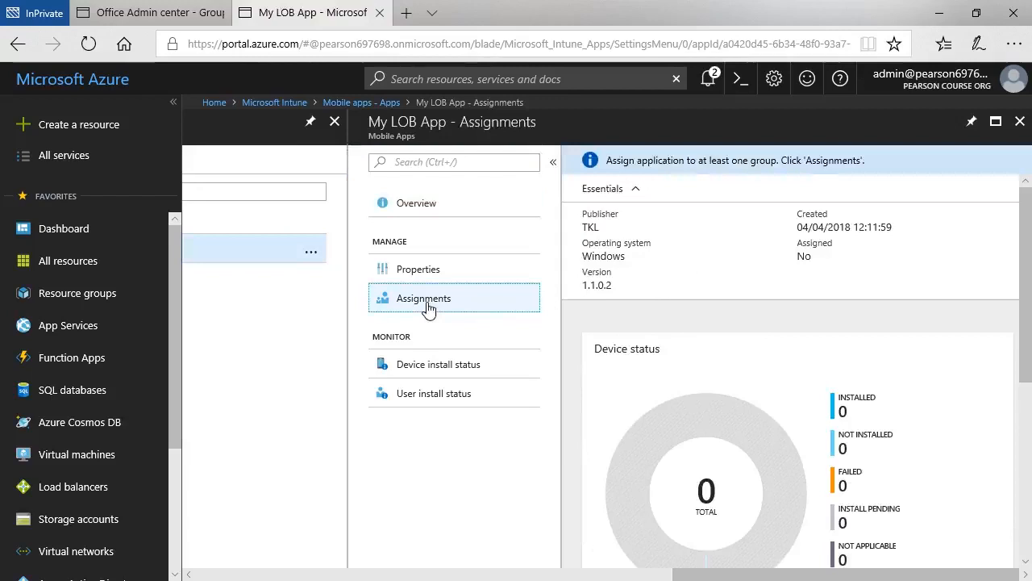
{"action": "left_click", "coordinate": [423, 297]}
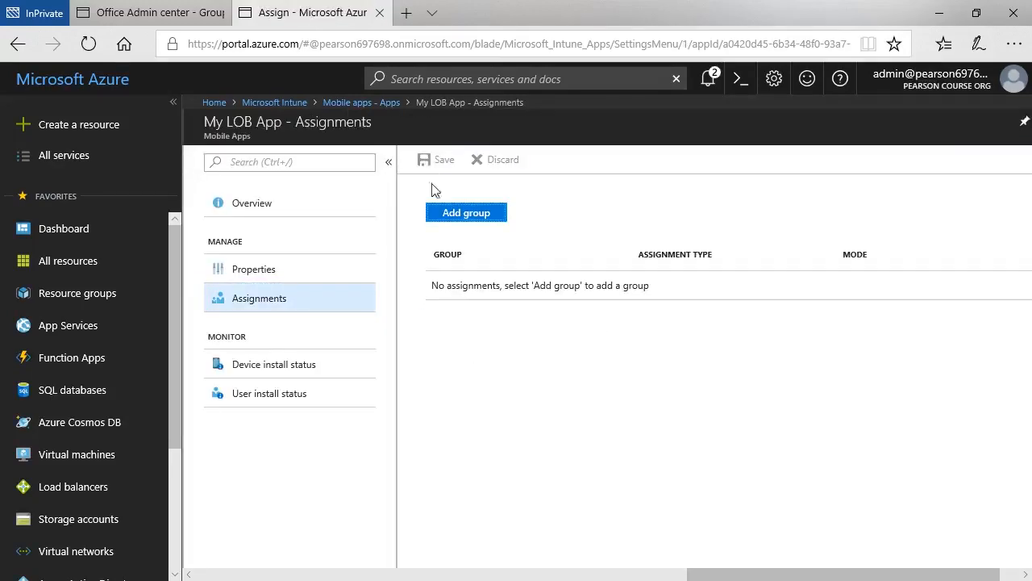
{"action": "left_click", "coordinate": [466, 213]}
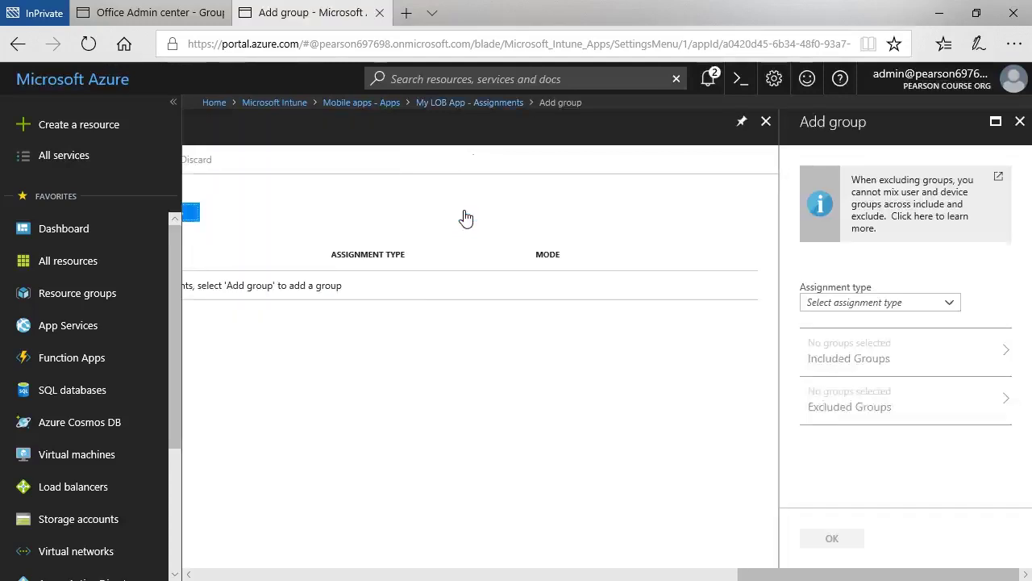
{"action": "left_click", "coordinate": [877, 302]}
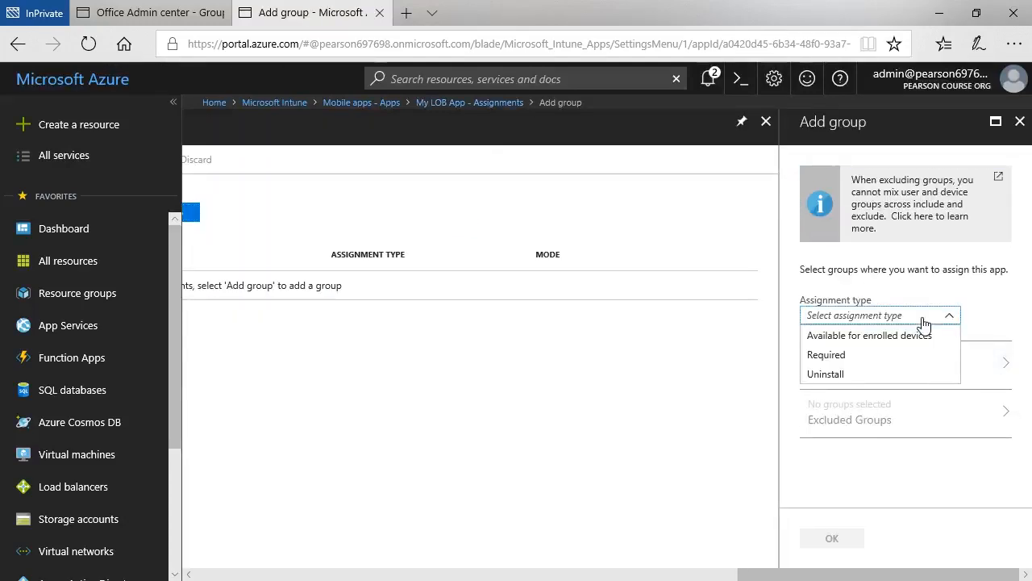
{"action": "mouse_move", "coordinate": [903, 338]}
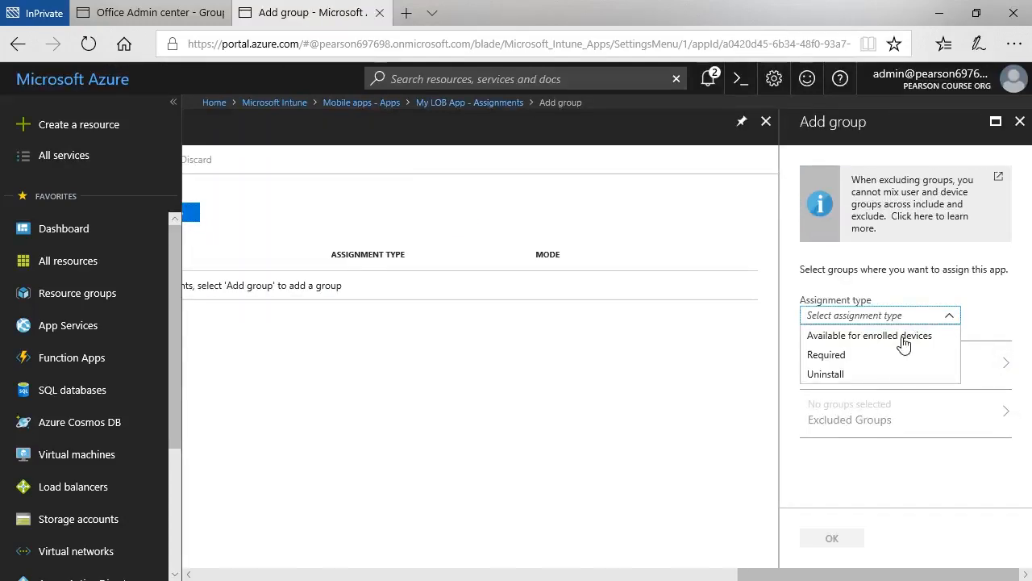
{"action": "mouse_move", "coordinate": [839, 358]}
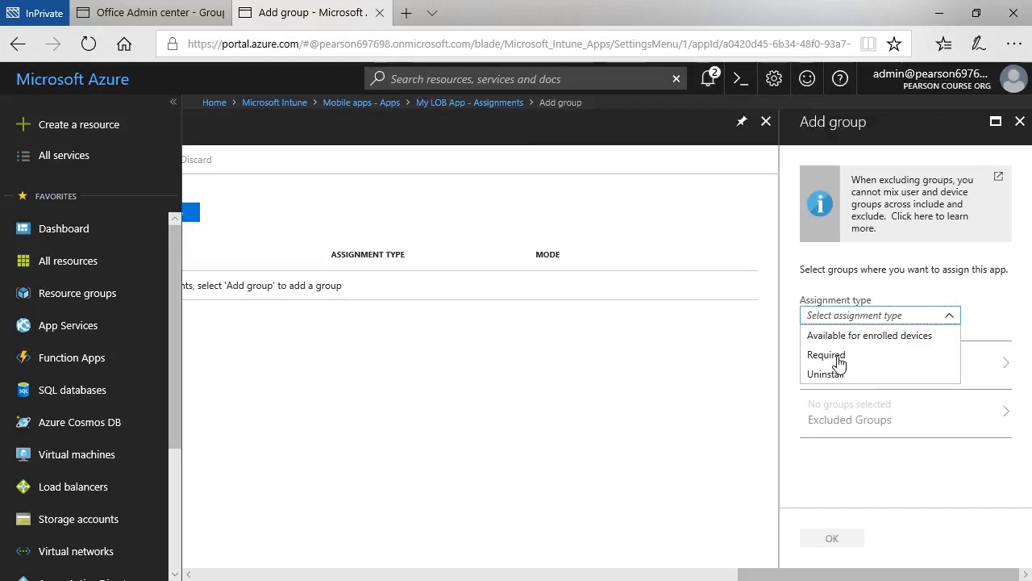
{"action": "mouse_move", "coordinate": [842, 381]}
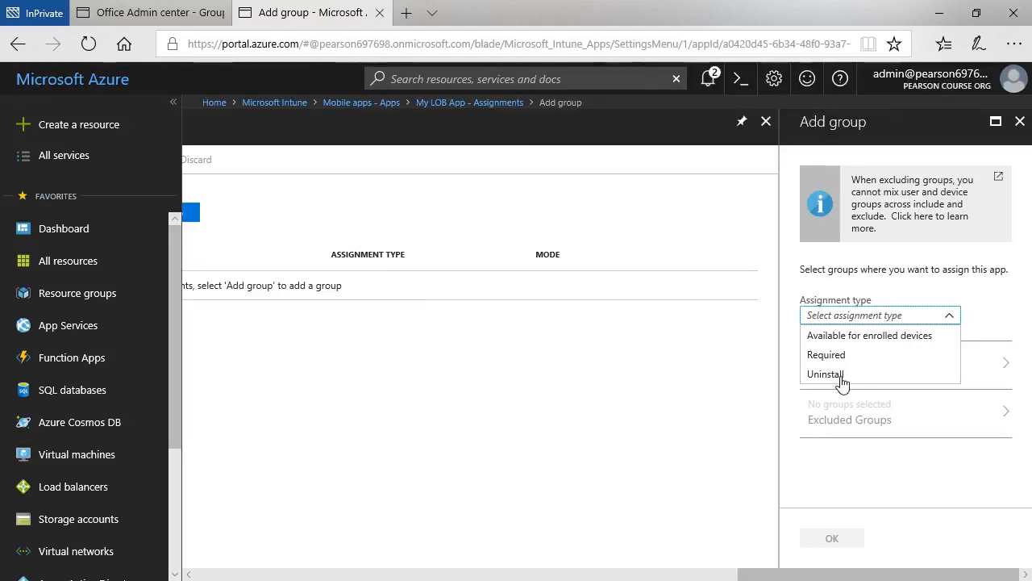
{"action": "mouse_move", "coordinate": [844, 338]}
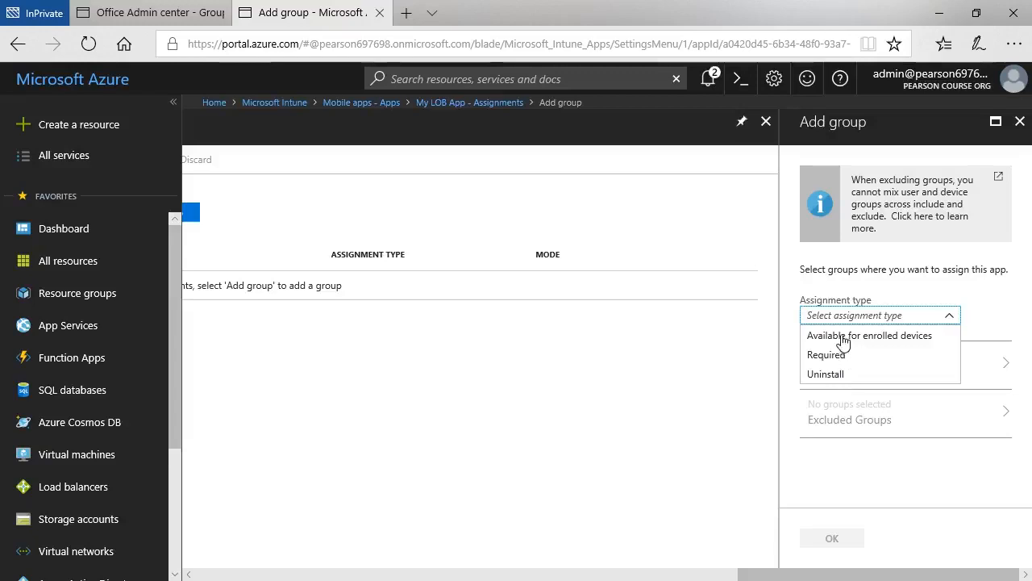
{"action": "left_click", "coordinate": [868, 334]}
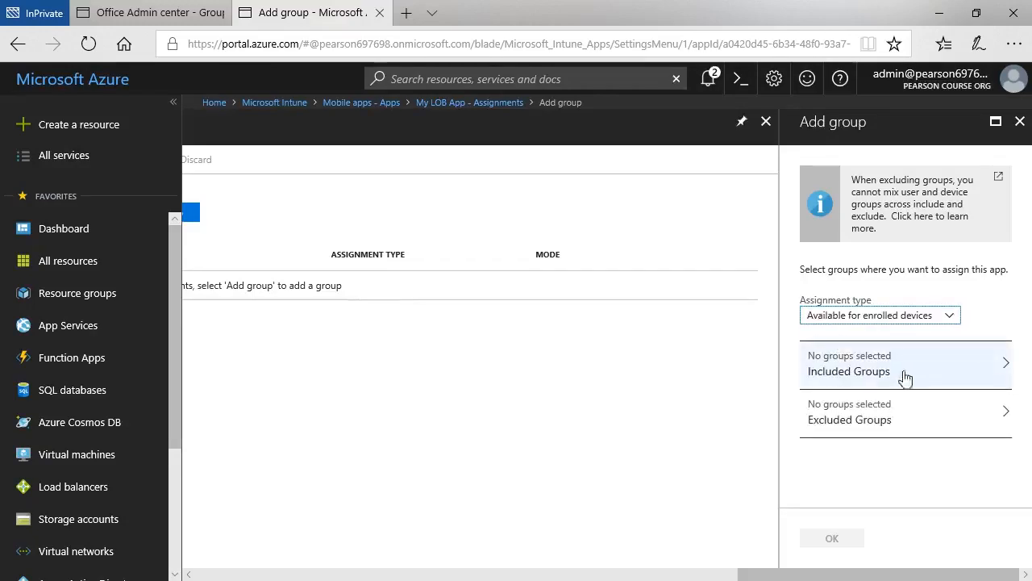
{"action": "mouse_move", "coordinate": [896, 377]}
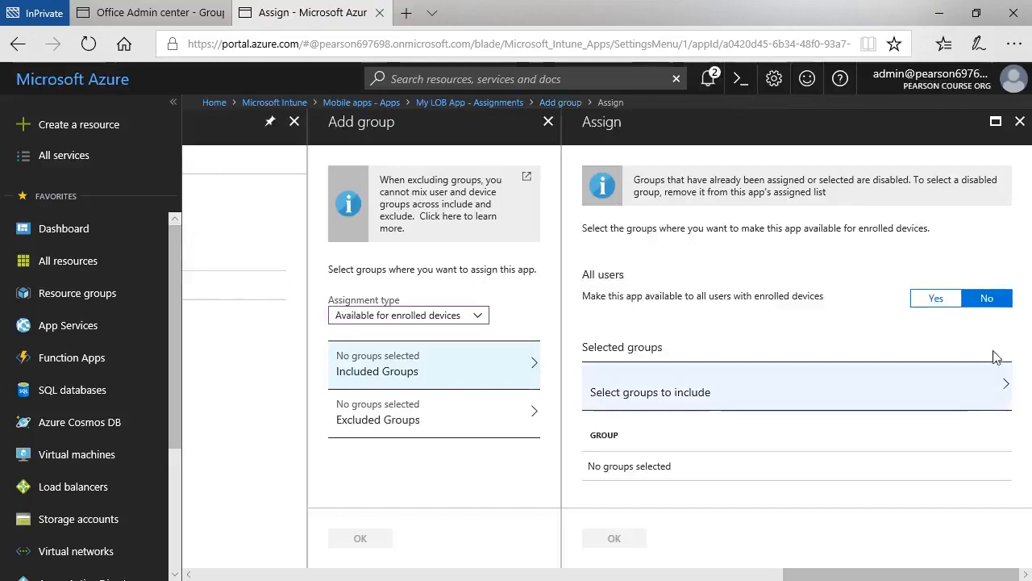
{"action": "mouse_move", "coordinate": [832, 313]}
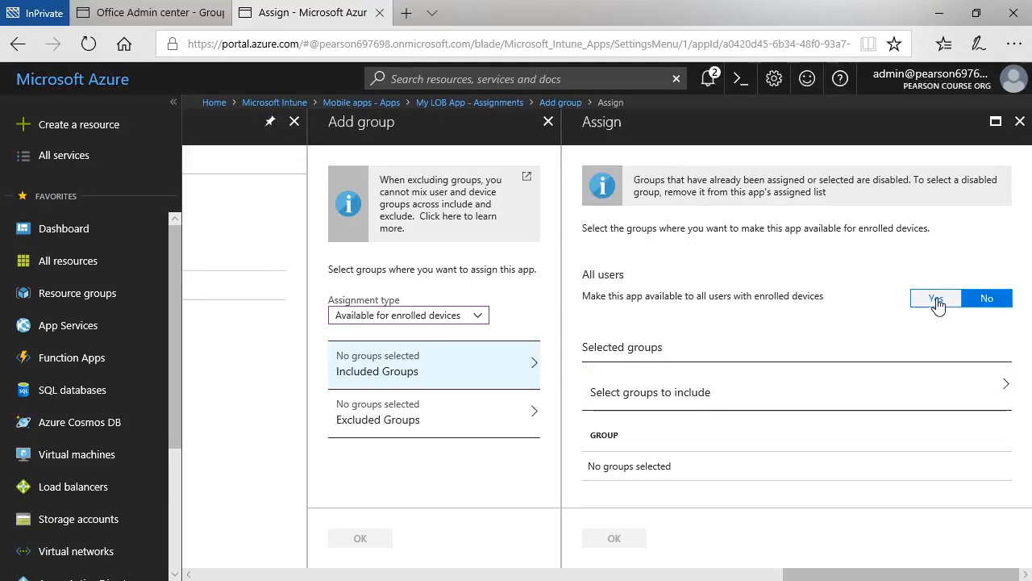
Leave all-users availability off and include the Sales group in the assignment.
{"action": "left_click", "coordinate": [936, 297]}
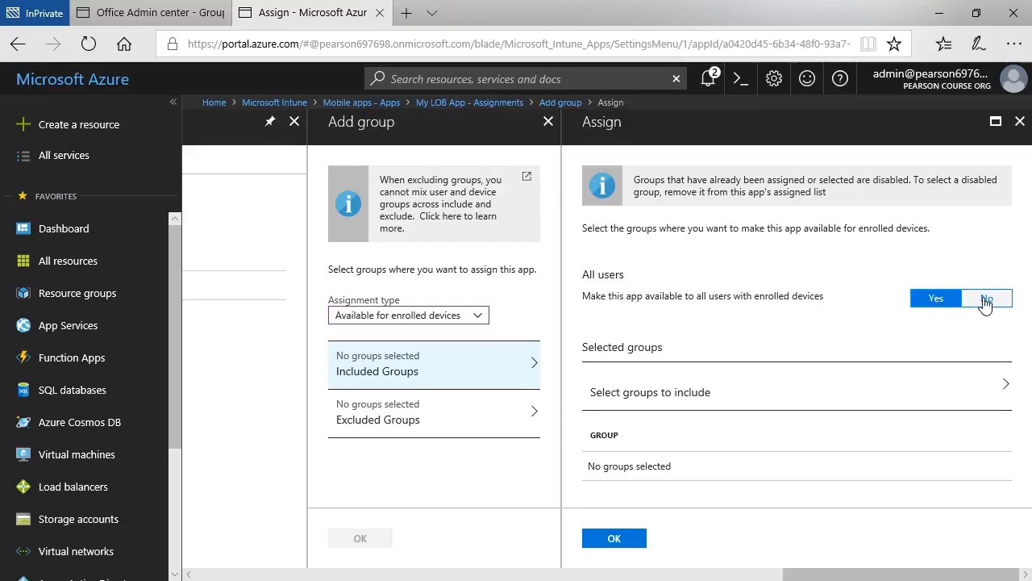
{"action": "left_click", "coordinate": [987, 296]}
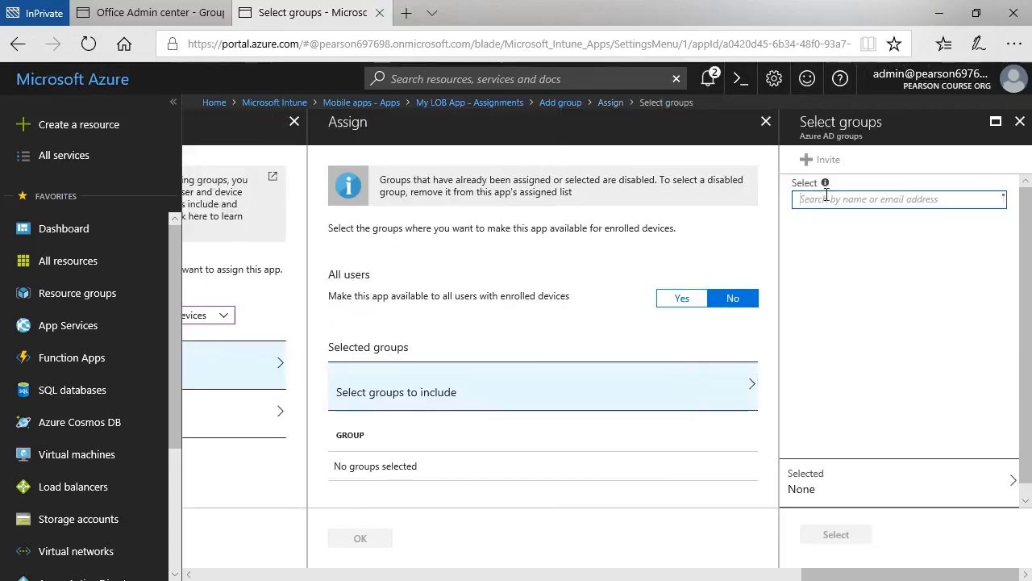
{"action": "type", "text": "sales"}
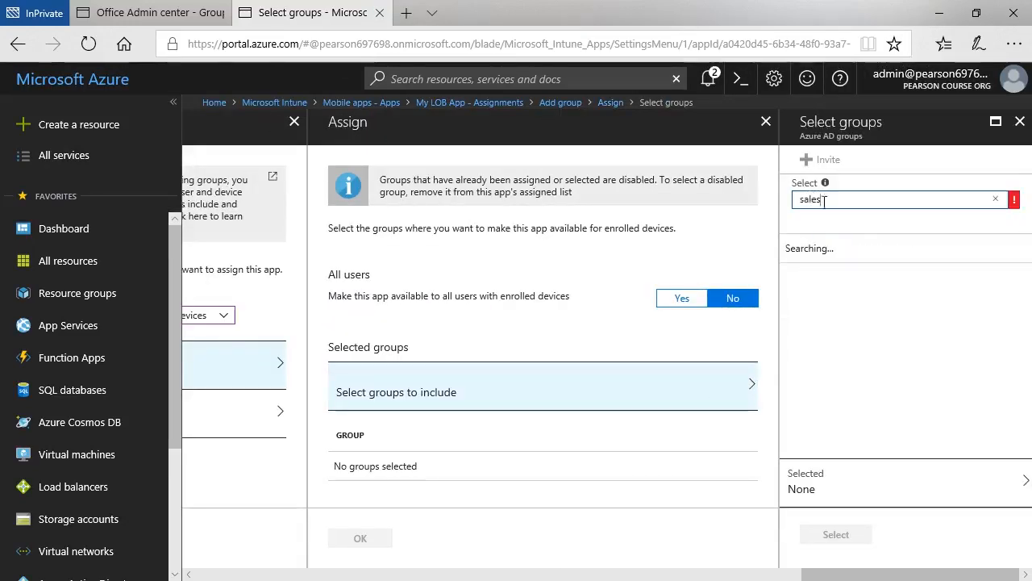
{"action": "left_click", "coordinate": [903, 255]}
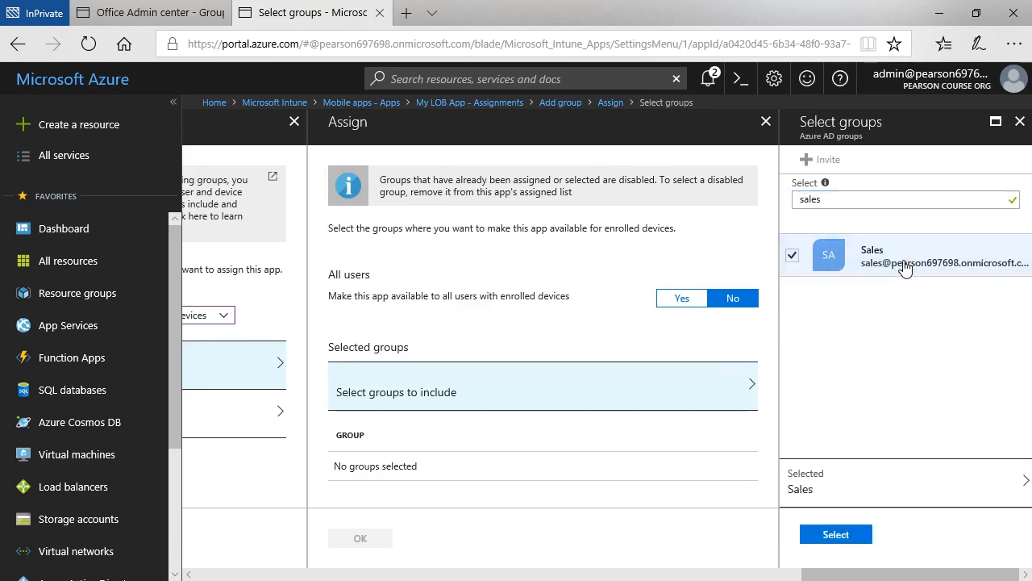
{"action": "left_click", "coordinate": [836, 534]}
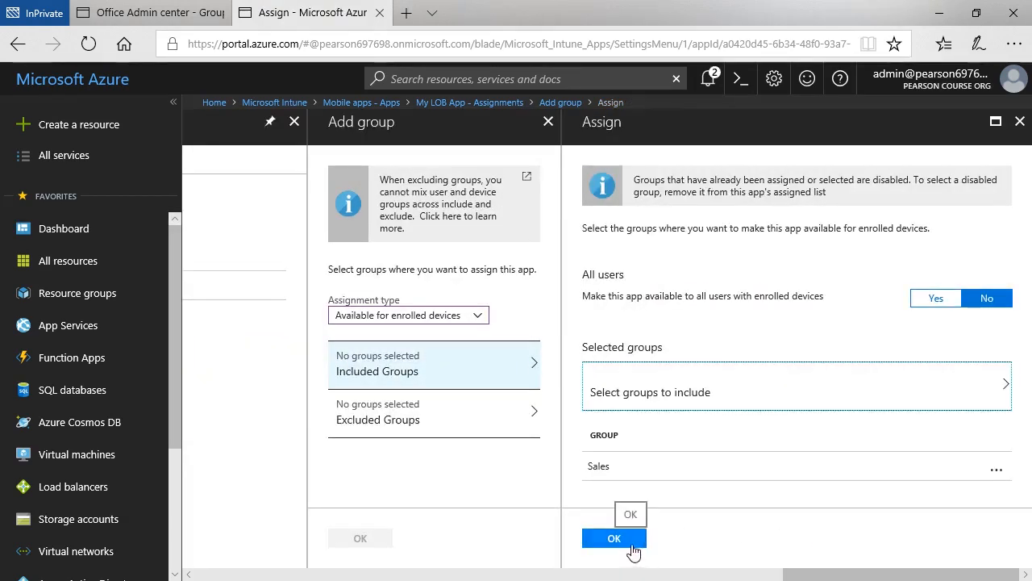
{"action": "left_click", "coordinate": [612, 538]}
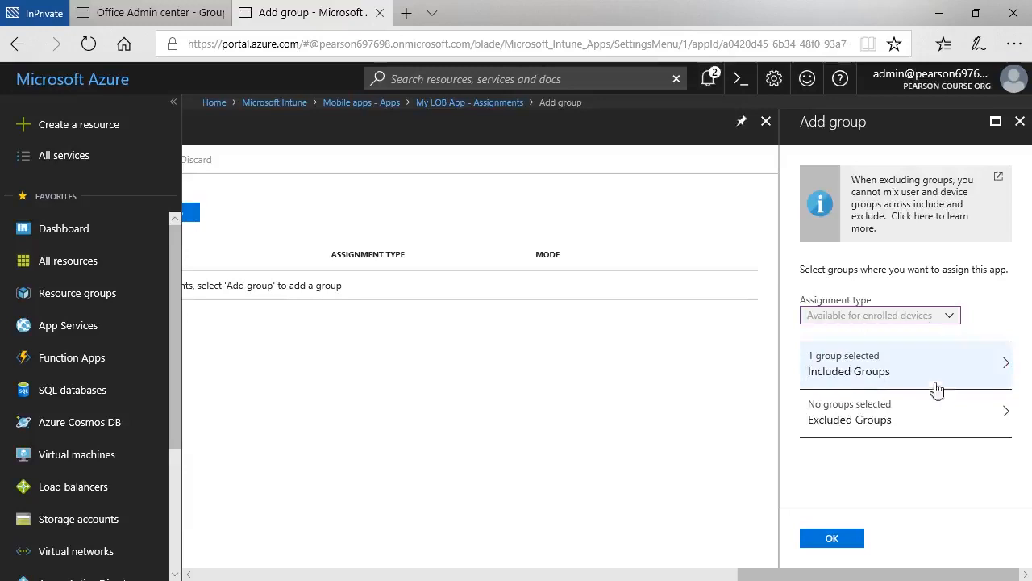
{"action": "mouse_move", "coordinate": [863, 420]}
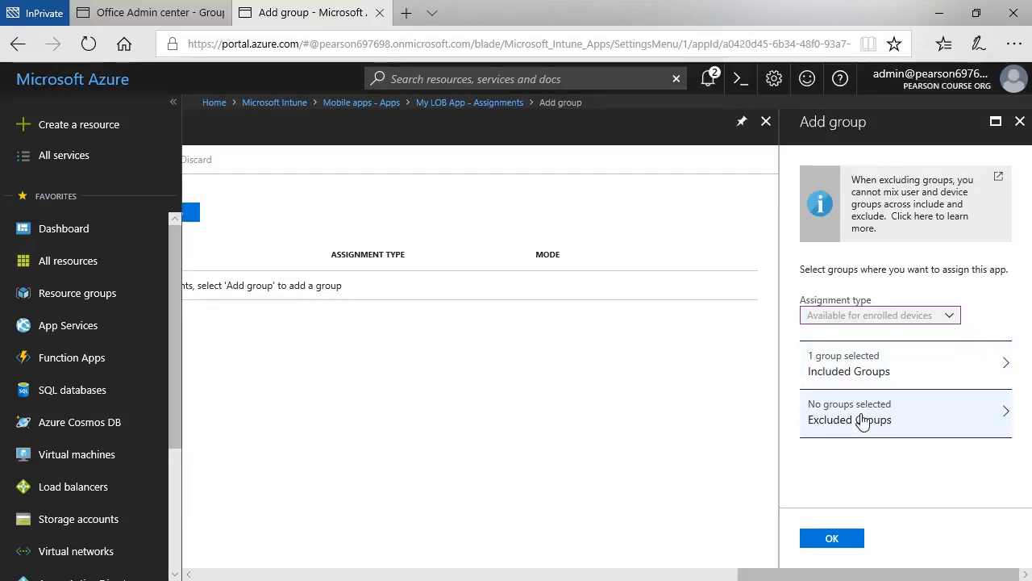
{"action": "mouse_move", "coordinate": [971, 429]}
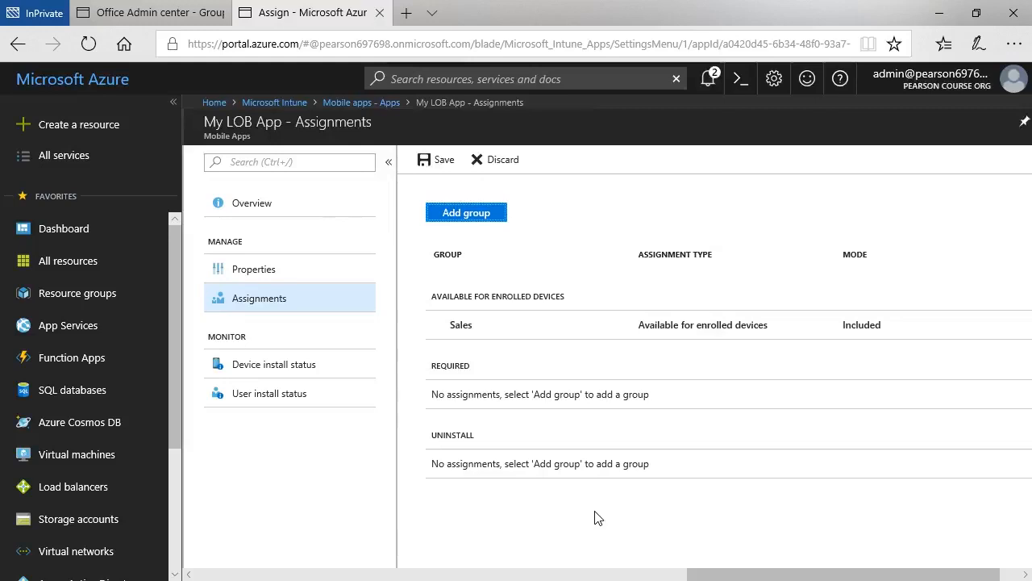
{"action": "mouse_move", "coordinate": [574, 529]}
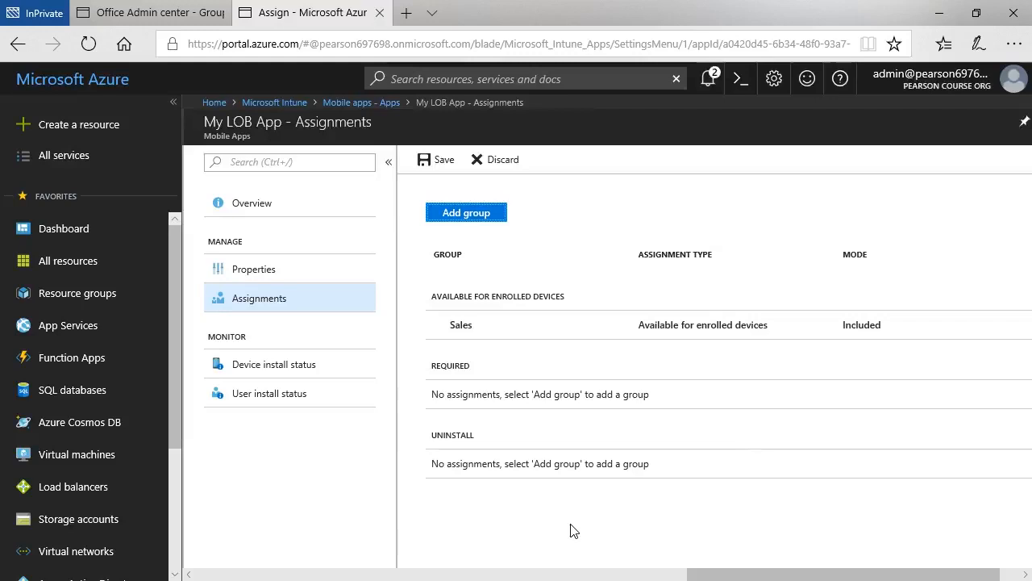
Save the Sales assignment for My LOB App.
{"action": "left_click", "coordinate": [435, 160]}
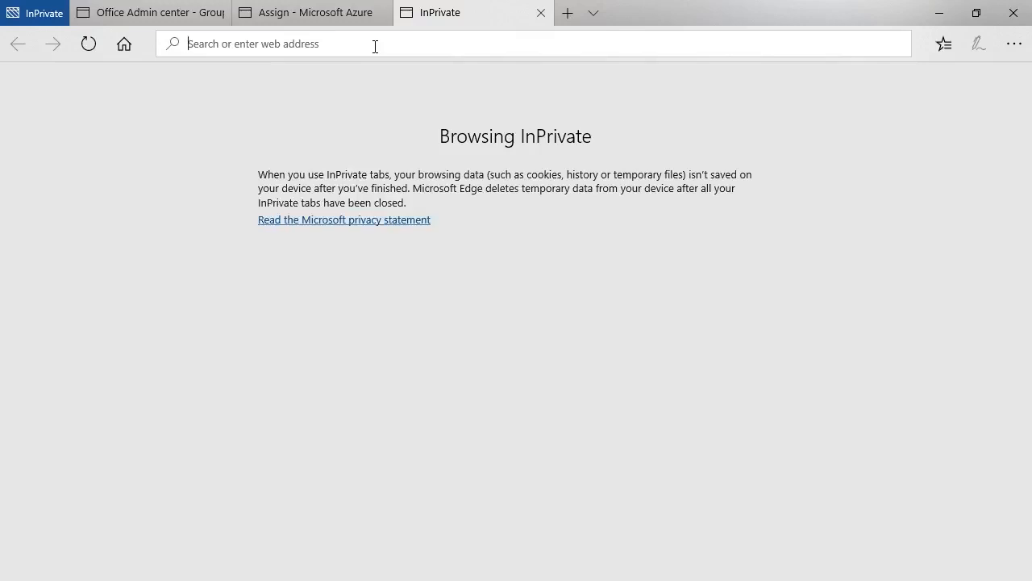
In a new tab, find the Network Speed Test app on the Microsoft Store by searching 'network'.
{"action": "type", "text": "https://www.microsoft.com/en-us/store/apps/windows?icid=CNavAppsWindowsApps"}
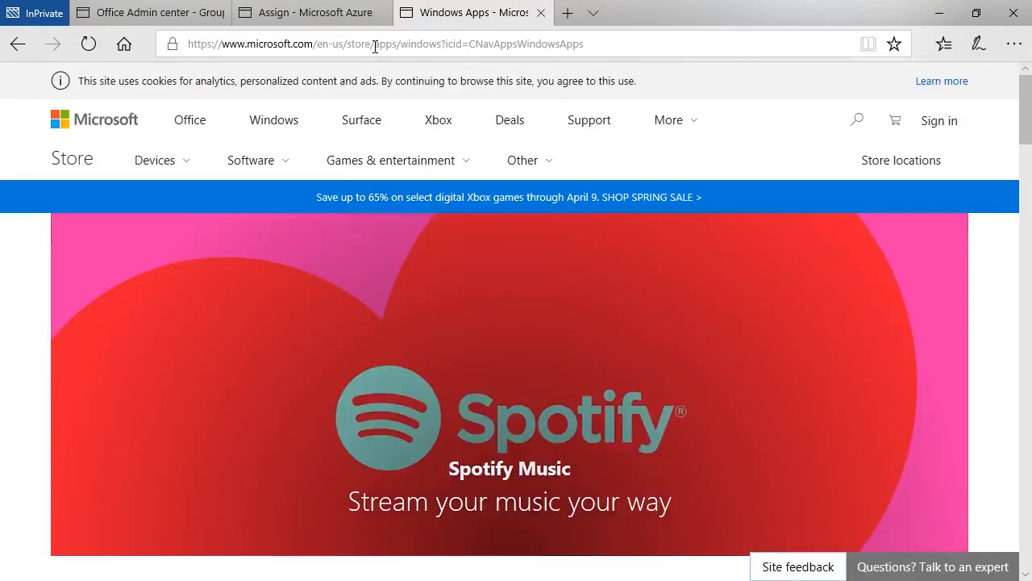
{"action": "mouse_move", "coordinate": [334, 233]}
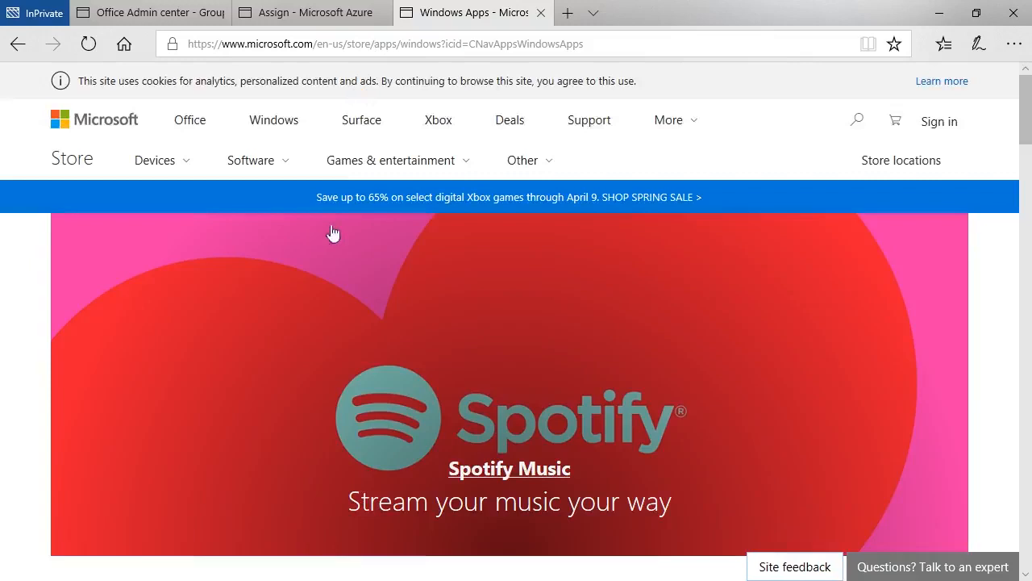
{"action": "mouse_move", "coordinate": [858, 121]}
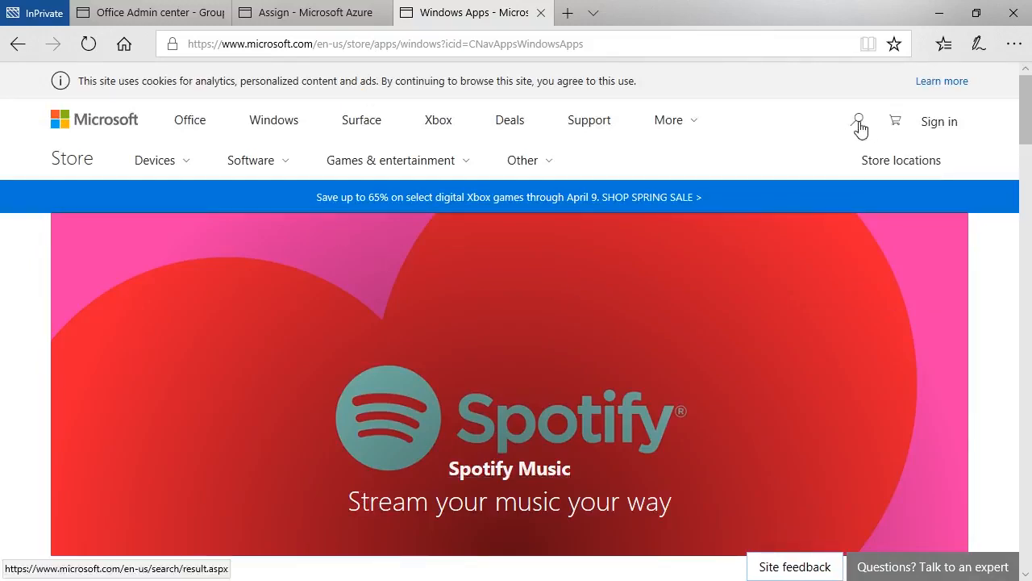
{"action": "left_click", "coordinate": [858, 120]}
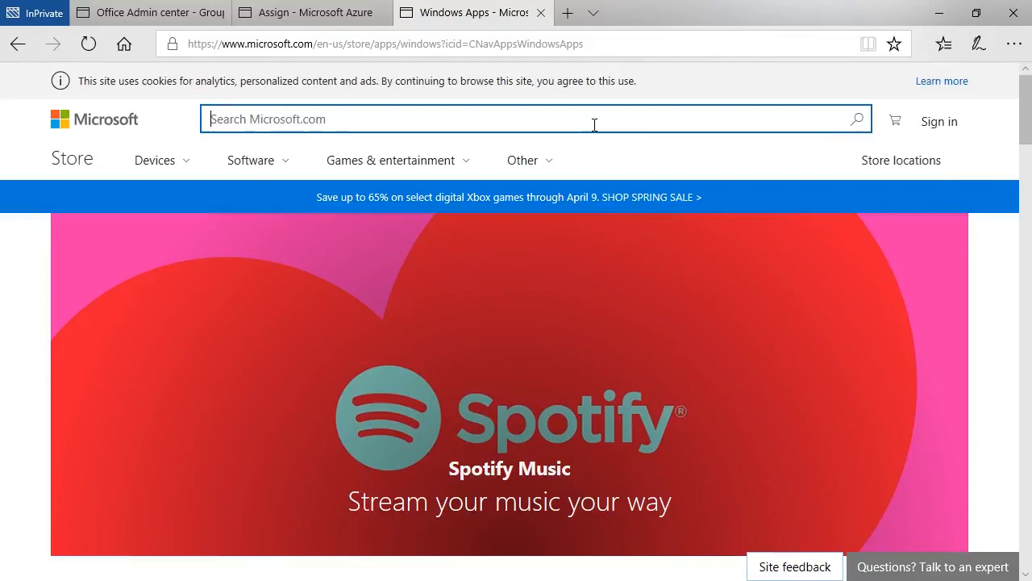
{"action": "type", "text": "network"}
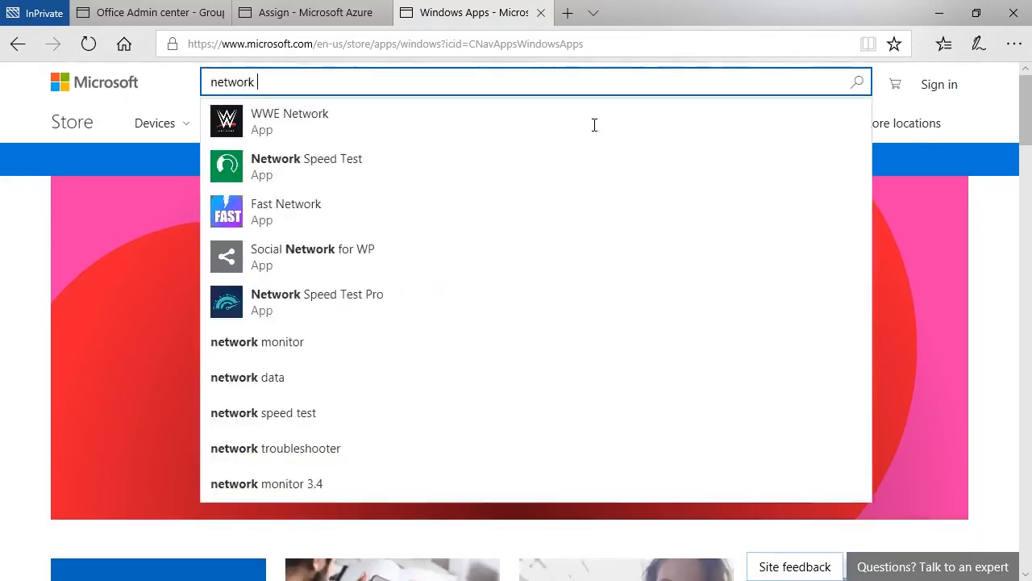
{"action": "mouse_move", "coordinate": [277, 167]}
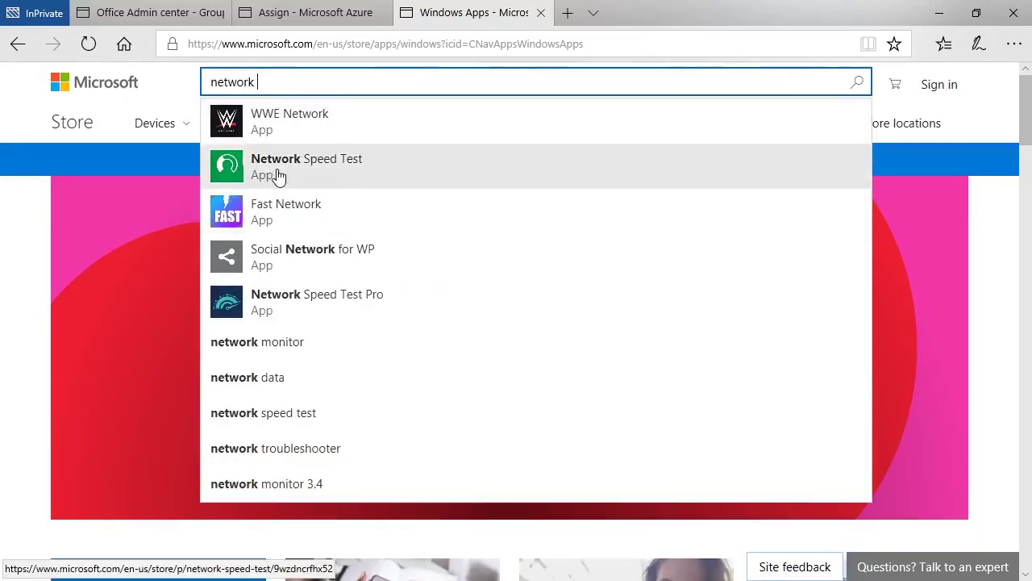
{"action": "left_click", "coordinate": [307, 166]}
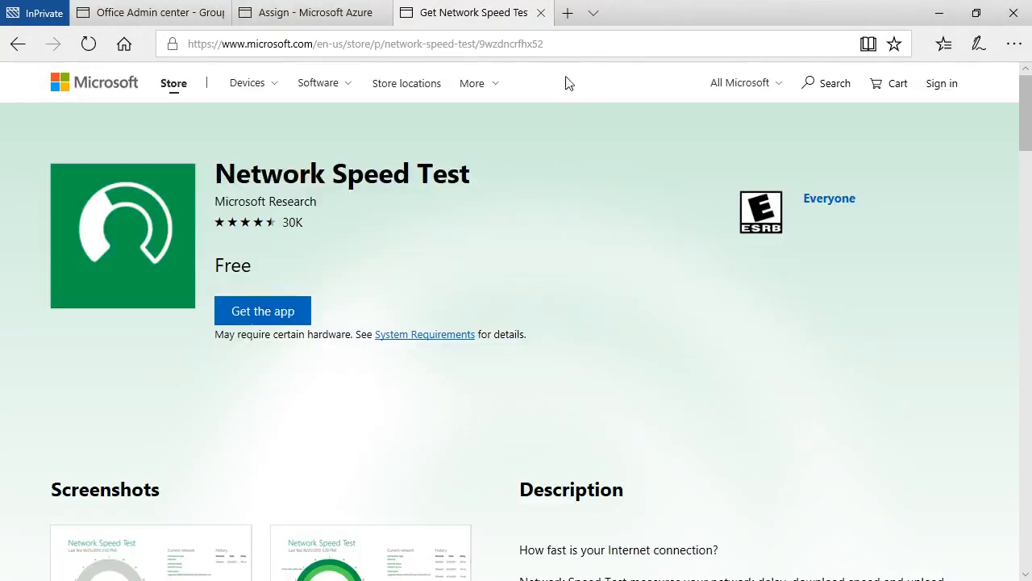
Grab the app page's web address and return to the Intune portal.
{"action": "left_click", "coordinate": [363, 43]}
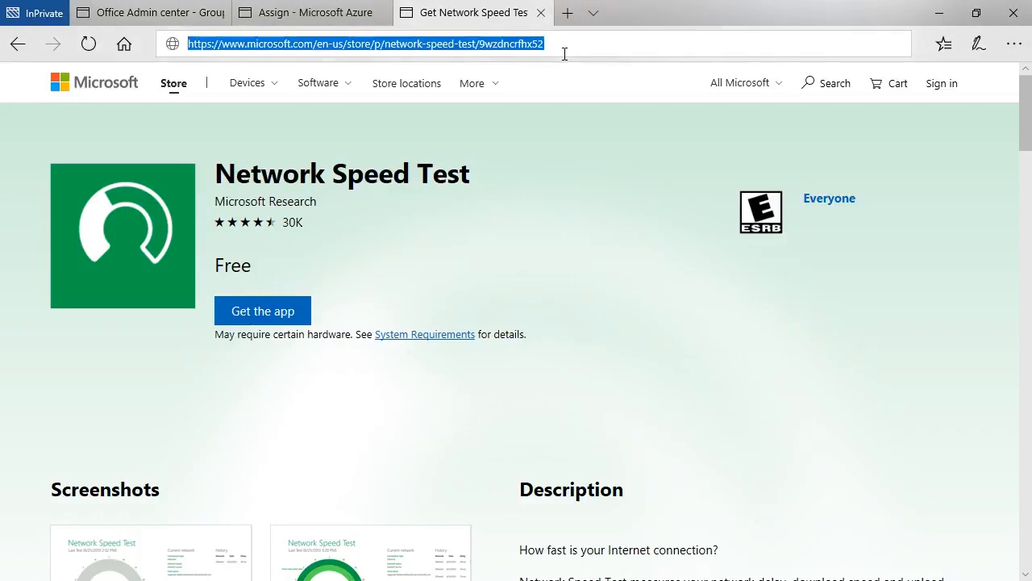
{"action": "mouse_move", "coordinate": [555, 87]}
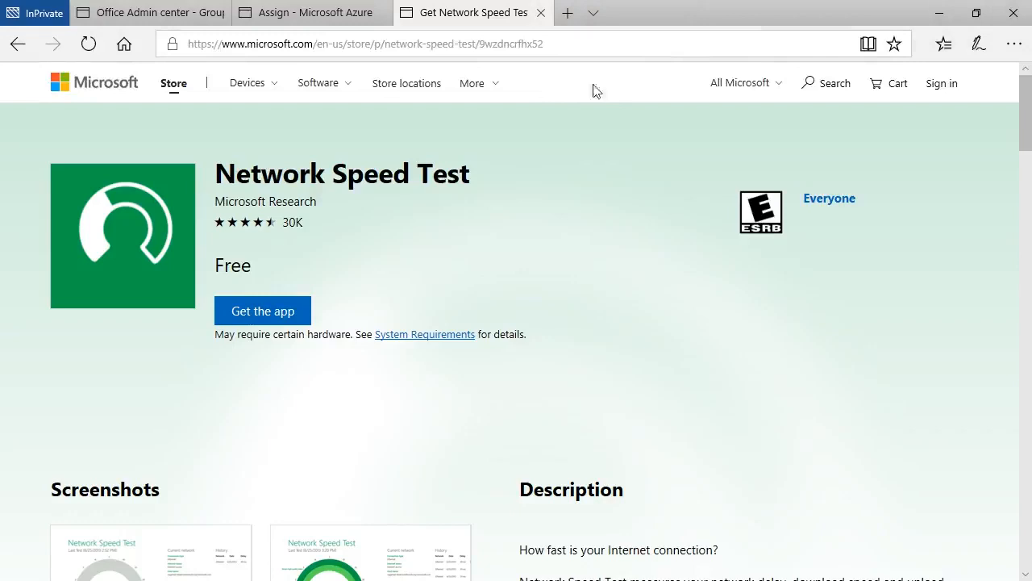
{"action": "left_click", "coordinate": [310, 13]}
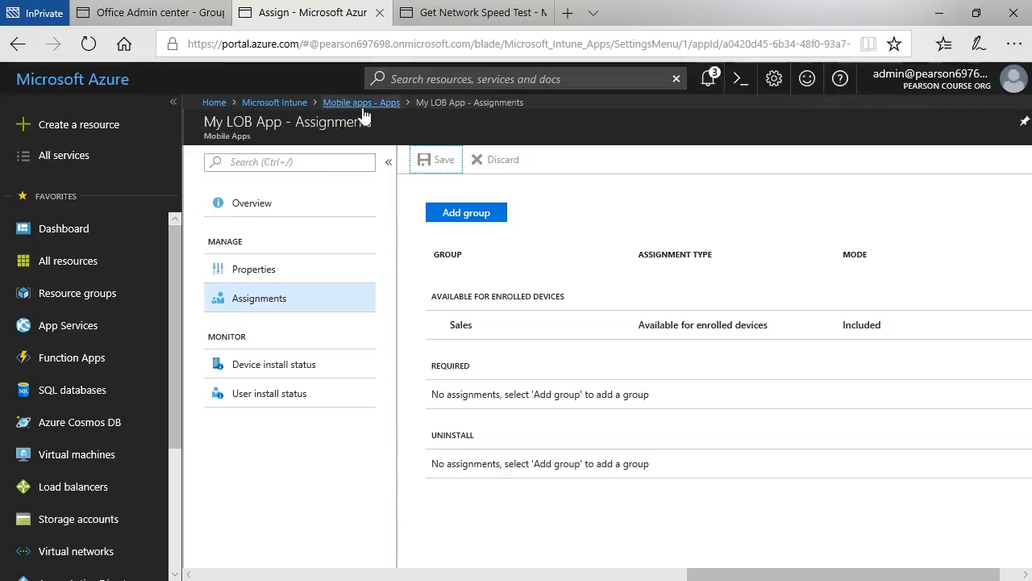
From the Mobile apps list, begin adding a new app.
{"action": "left_click", "coordinate": [362, 101]}
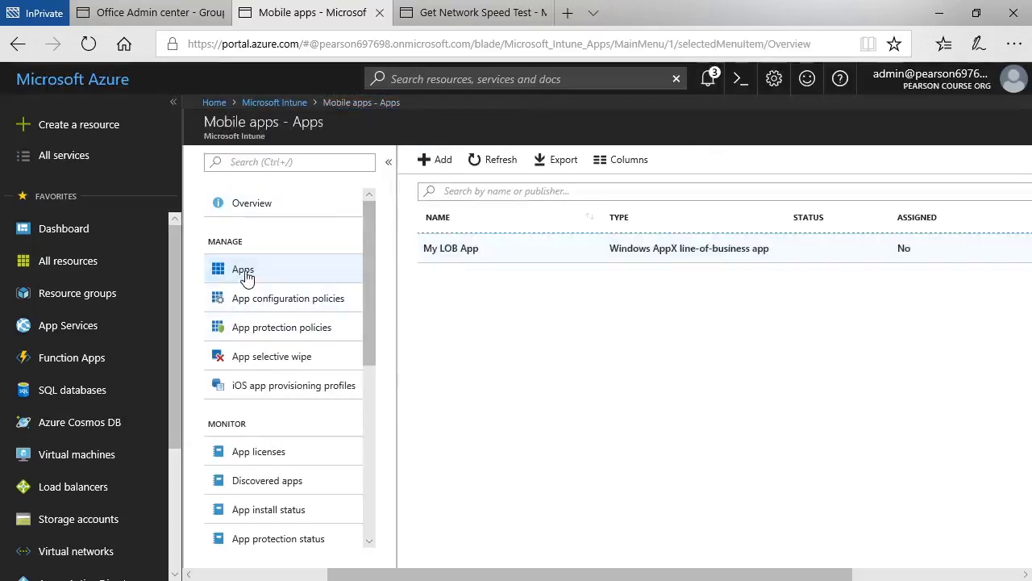
{"action": "mouse_move", "coordinate": [526, 339]}
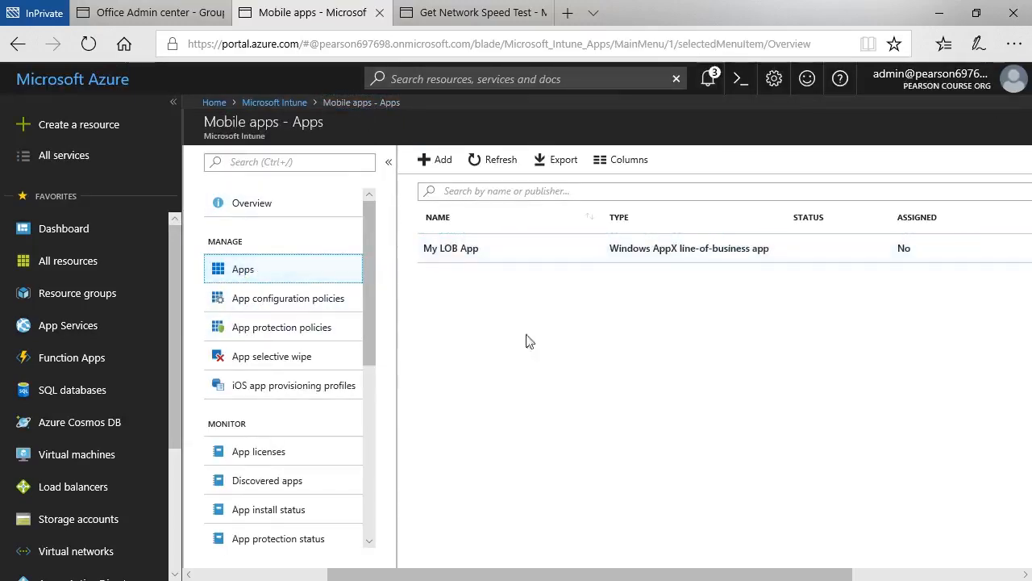
{"action": "mouse_move", "coordinate": [442, 167]}
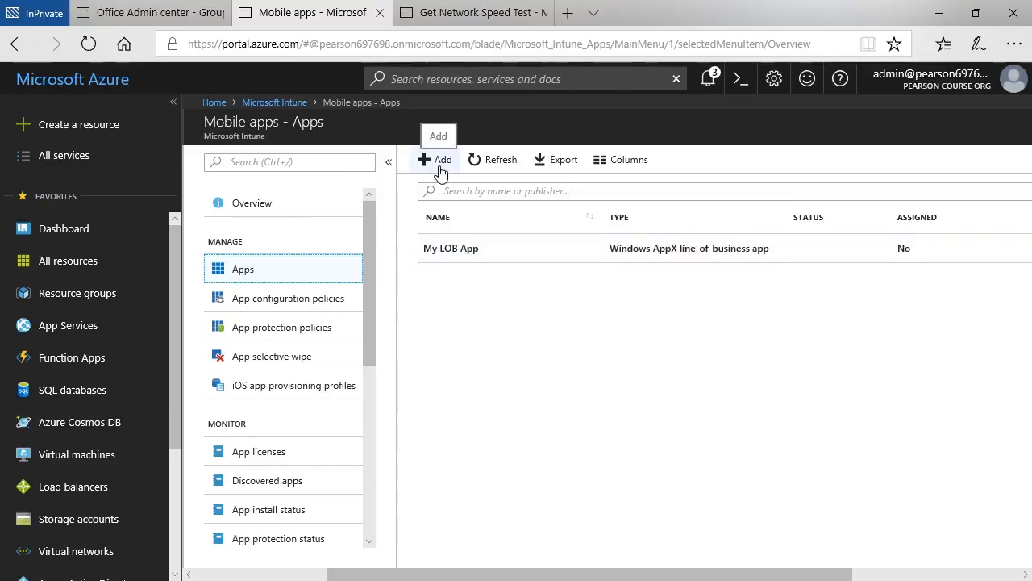
{"action": "left_click", "coordinate": [438, 160]}
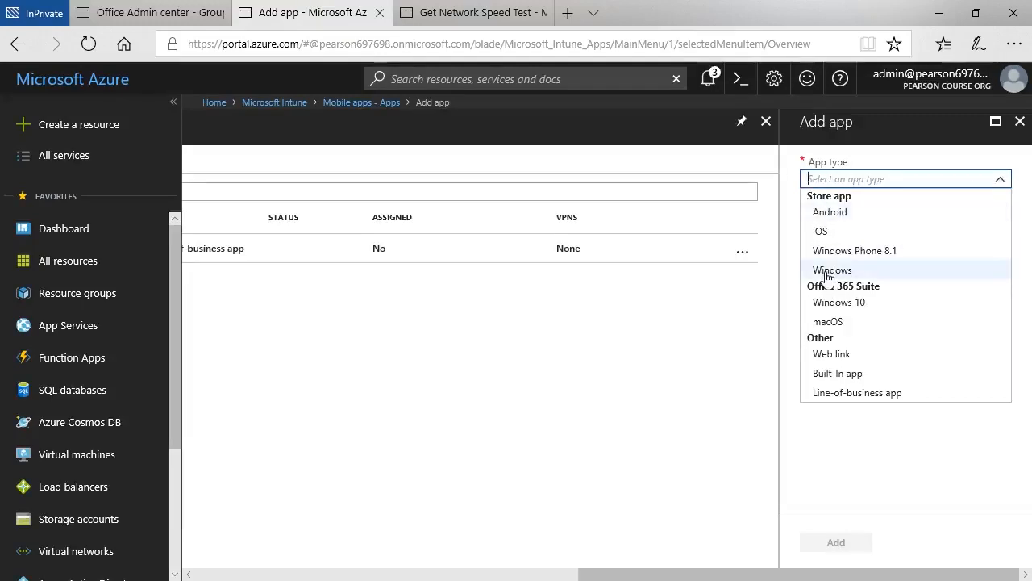
Choose Windows store app and enter name Network Speed test, description 'For testing the network s', publisher Microsoft.
{"action": "left_click", "coordinate": [832, 270]}
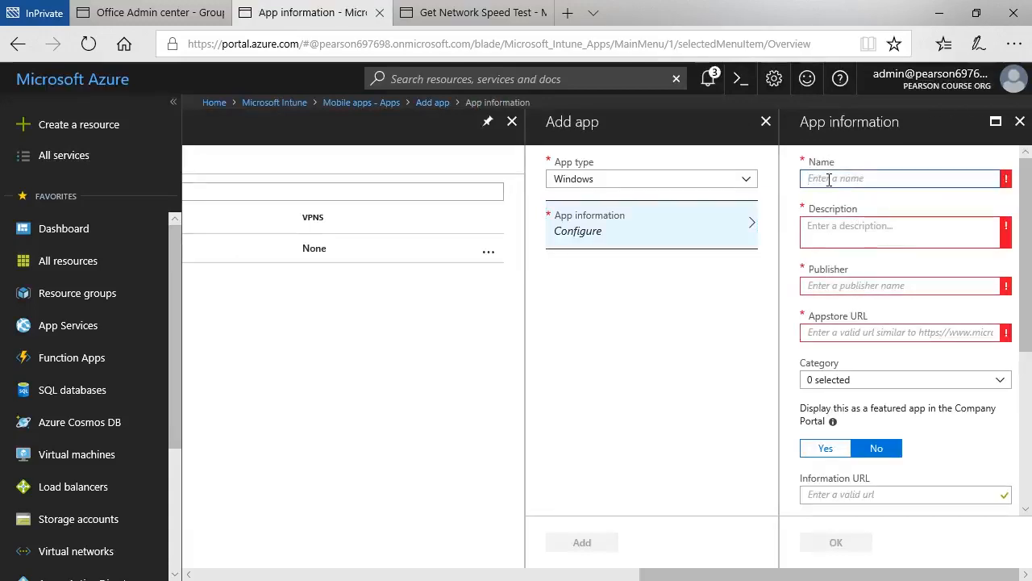
{"action": "type", "text": "Network Sp"}
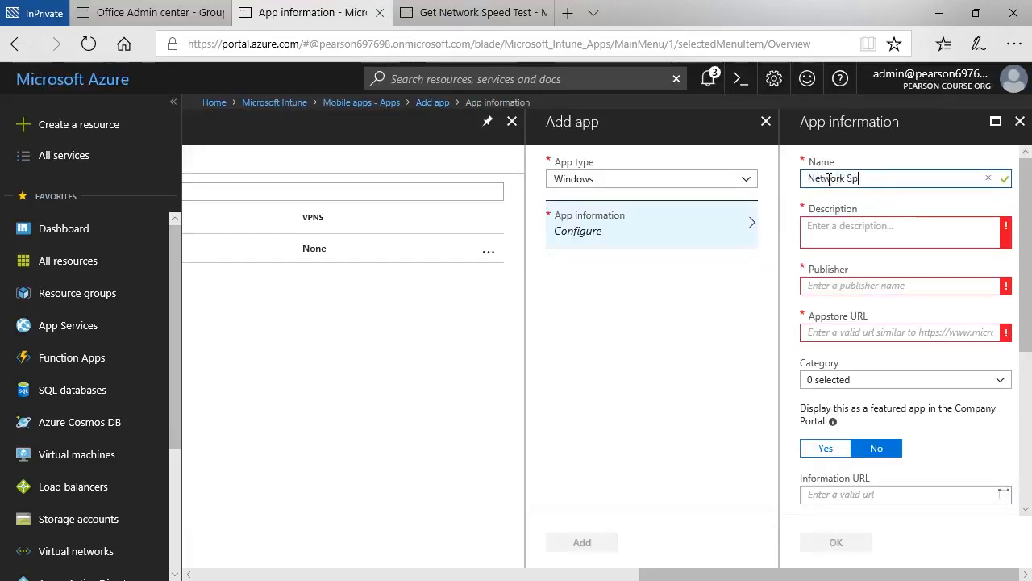
{"action": "type", "text": "eed test App"}
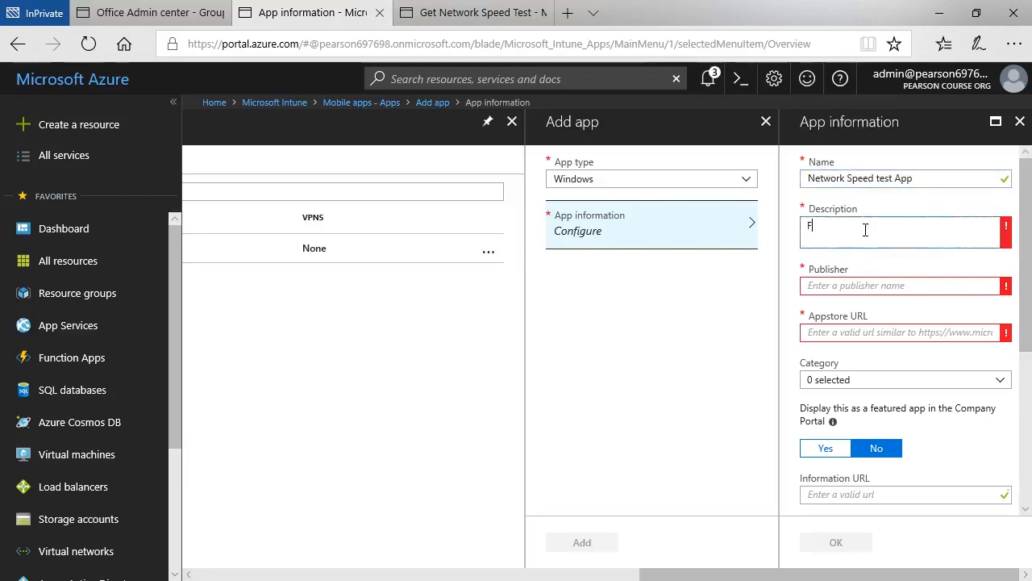
{"action": "type", "text": "For testing"}
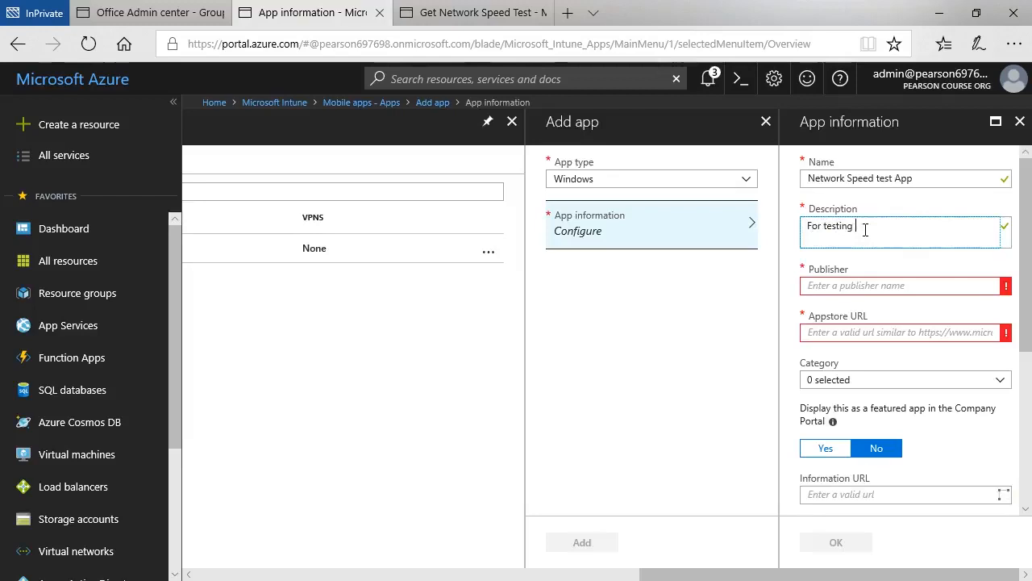
{"action": "type", "text": "the network speed"}
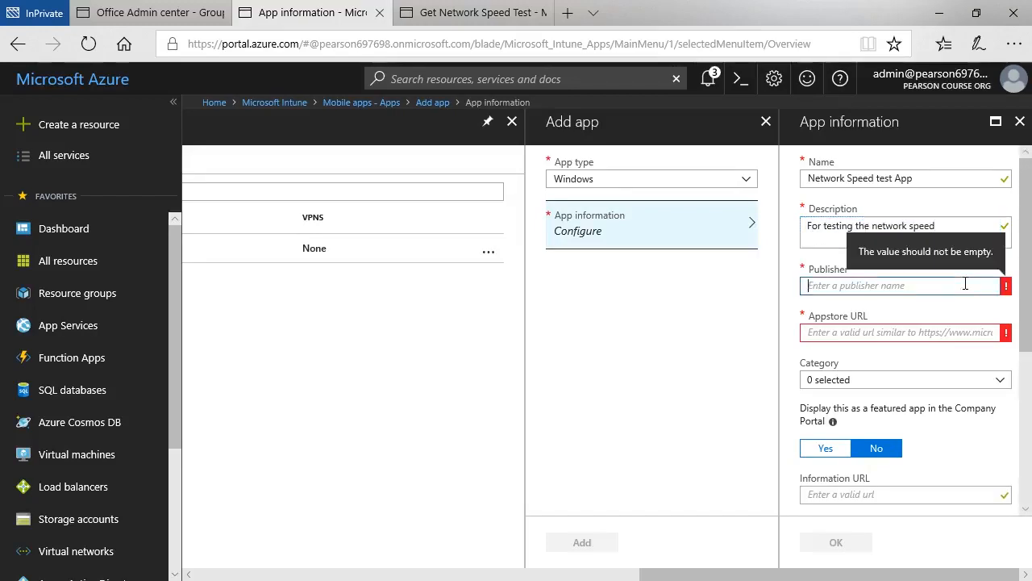
{"action": "type", "text": "Mic"}
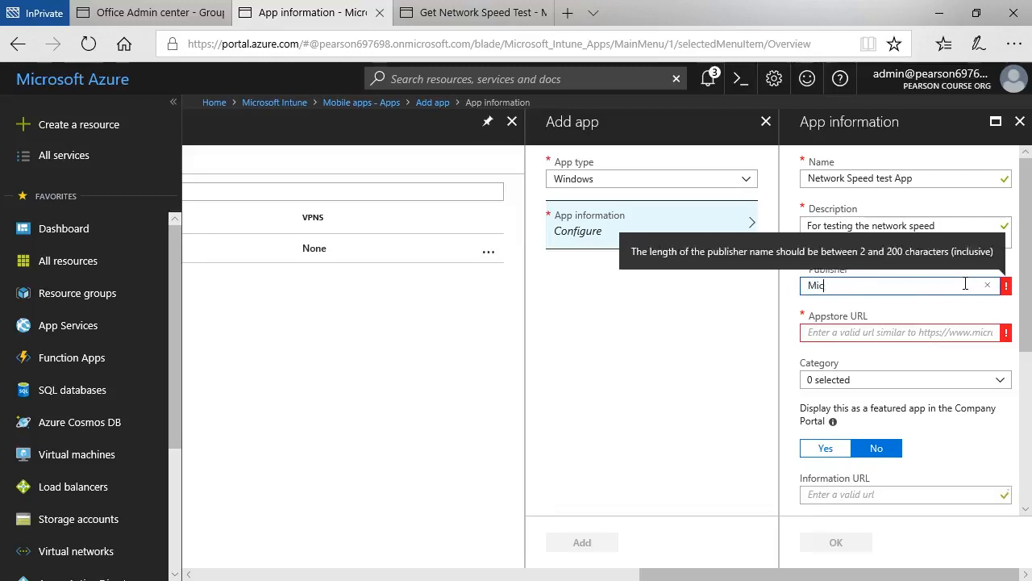
{"action": "type", "text": "rosoft"}
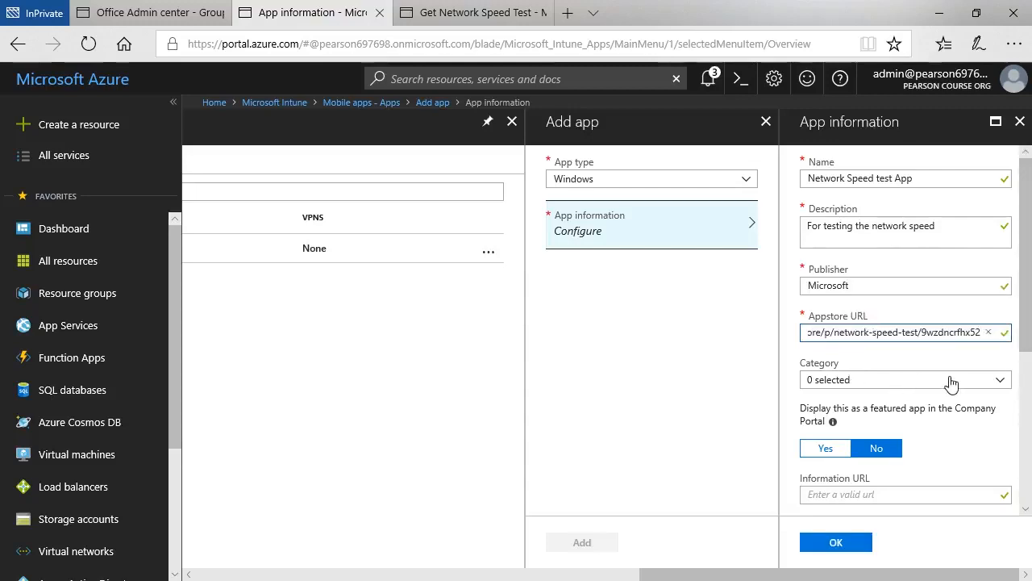
Set the category to Computer management and confirm the app information.
{"action": "left_click", "coordinate": [903, 379]}
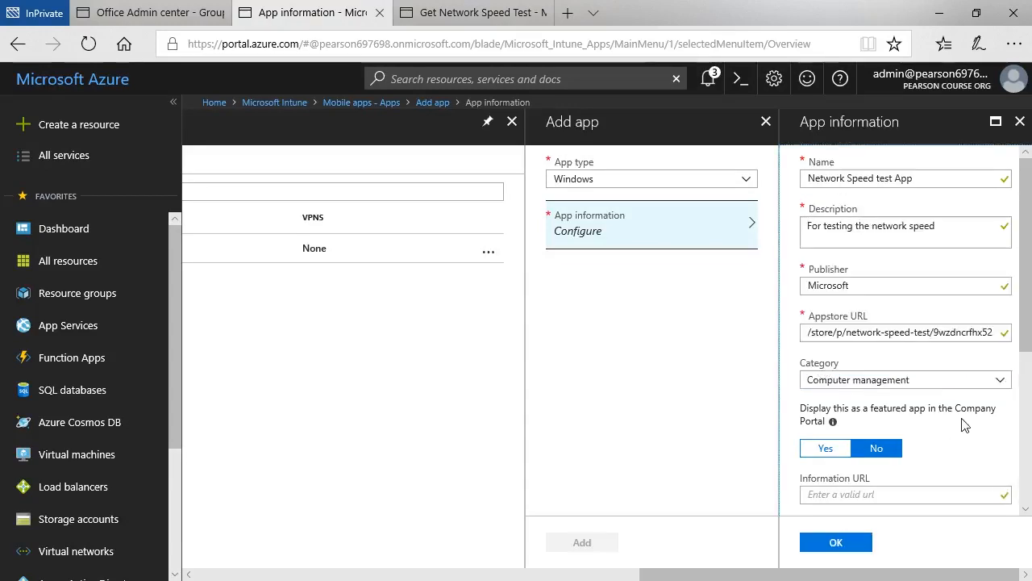
{"action": "scroll", "scroll_direction": "down", "scroll_amount": 3}
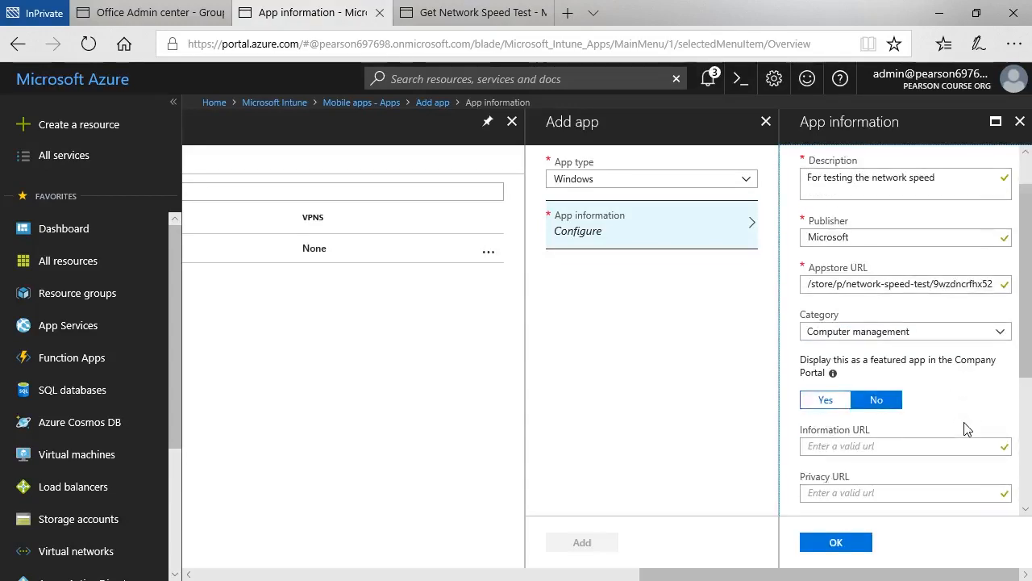
{"action": "scroll", "scroll_direction": "down", "scroll_amount": 3}
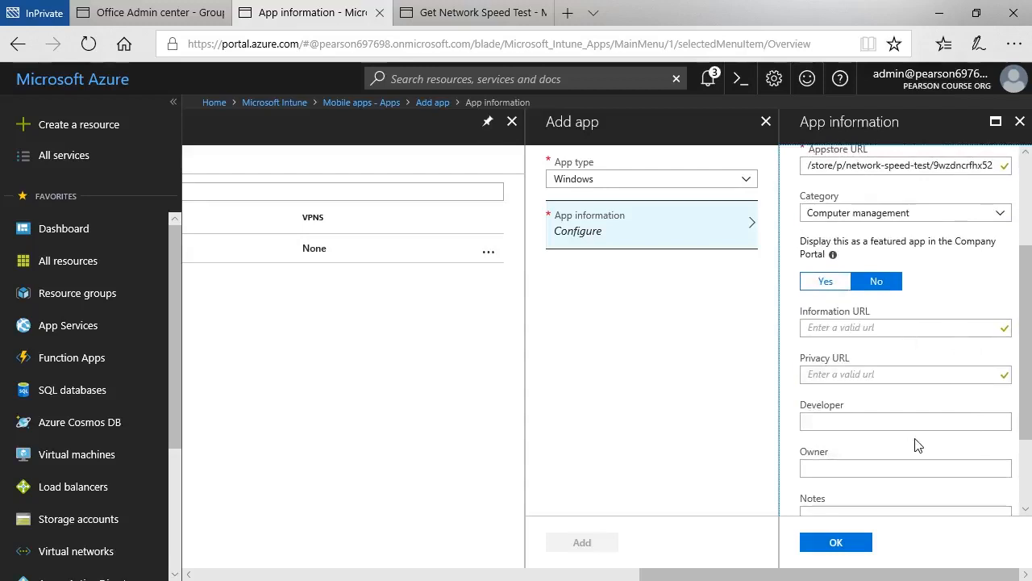
{"action": "scroll", "scroll_direction": "down", "scroll_amount": 3}
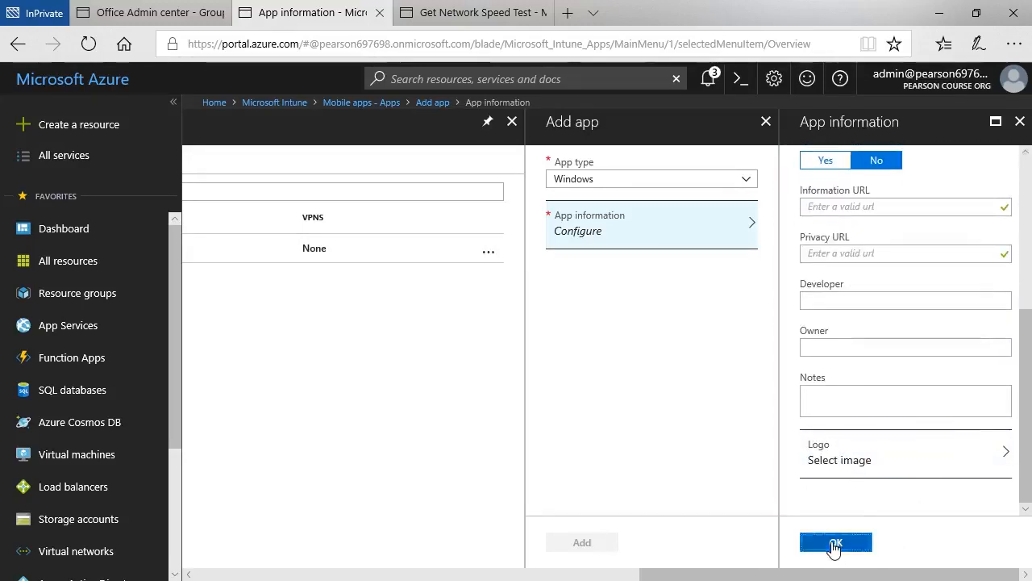
{"action": "left_click", "coordinate": [835, 542]}
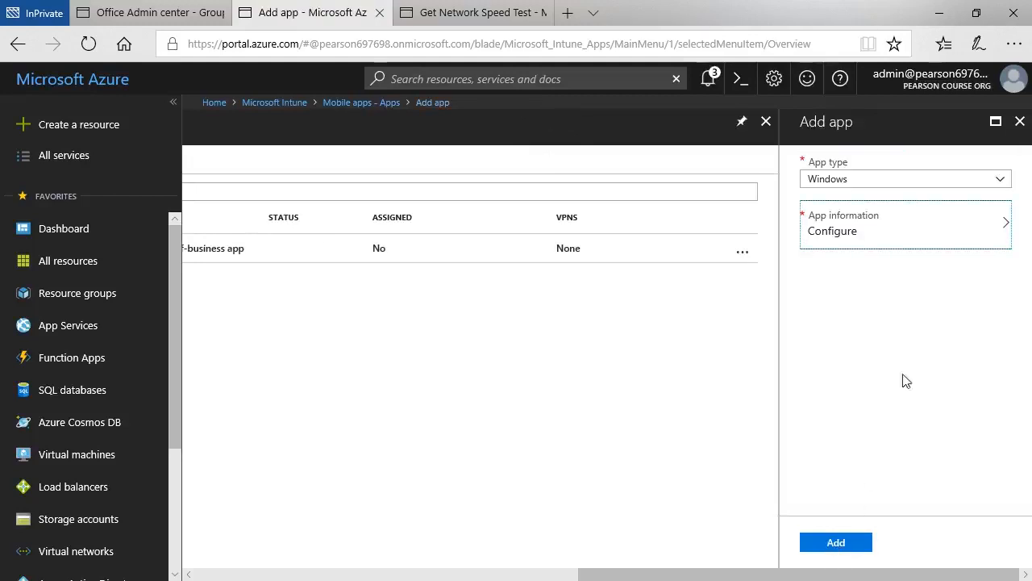
Add Network Speed test App and view its group assignments.
{"action": "left_click", "coordinate": [835, 542]}
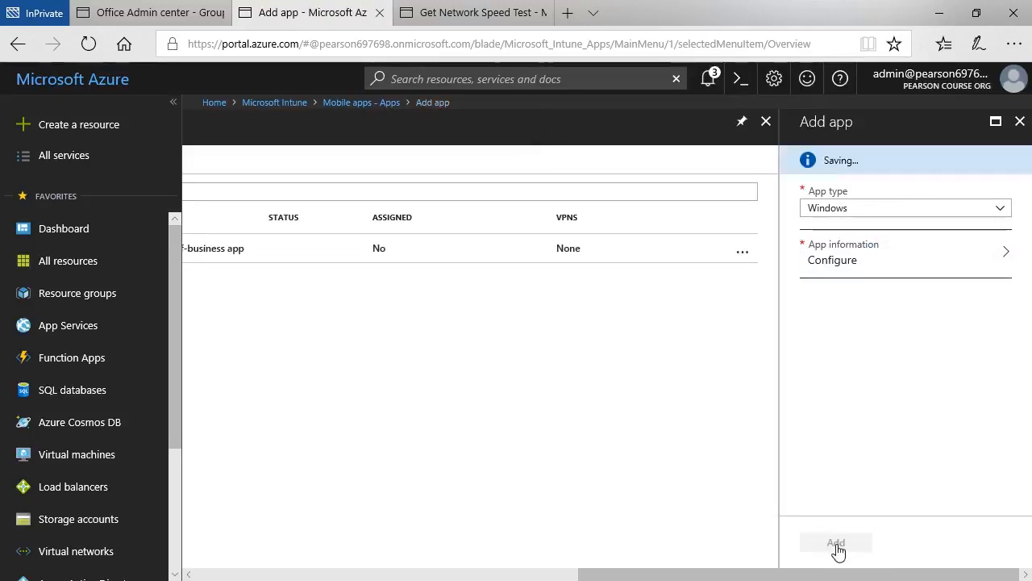
{"action": "left_click", "coordinate": [835, 542]}
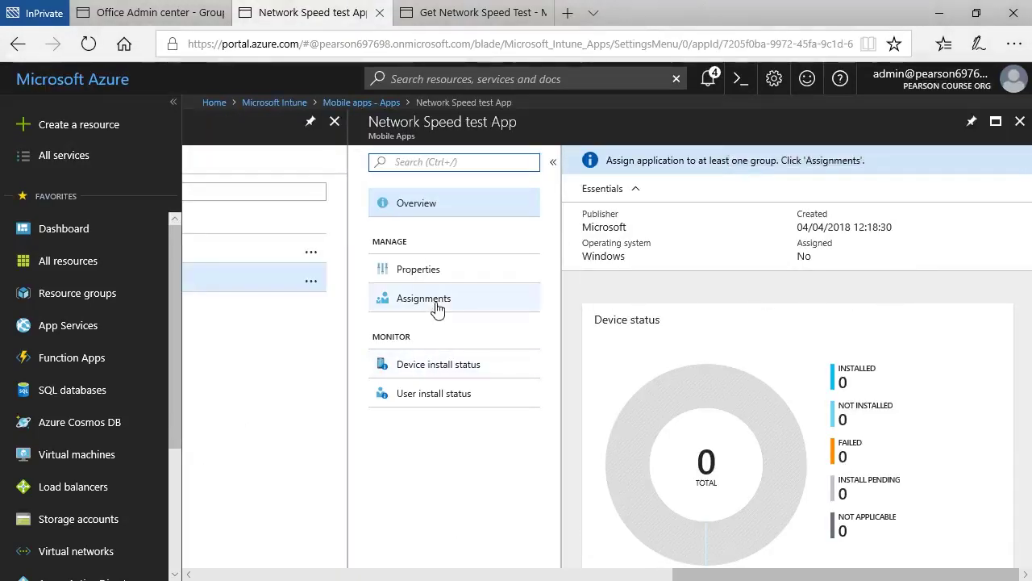
{"action": "left_click", "coordinate": [423, 297]}
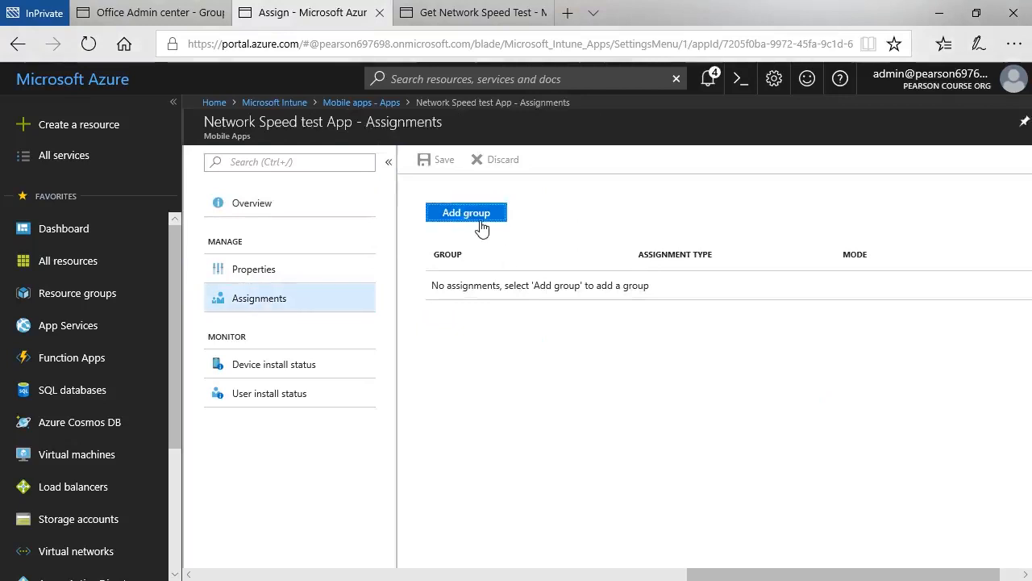
{"action": "mouse_move", "coordinate": [481, 226]}
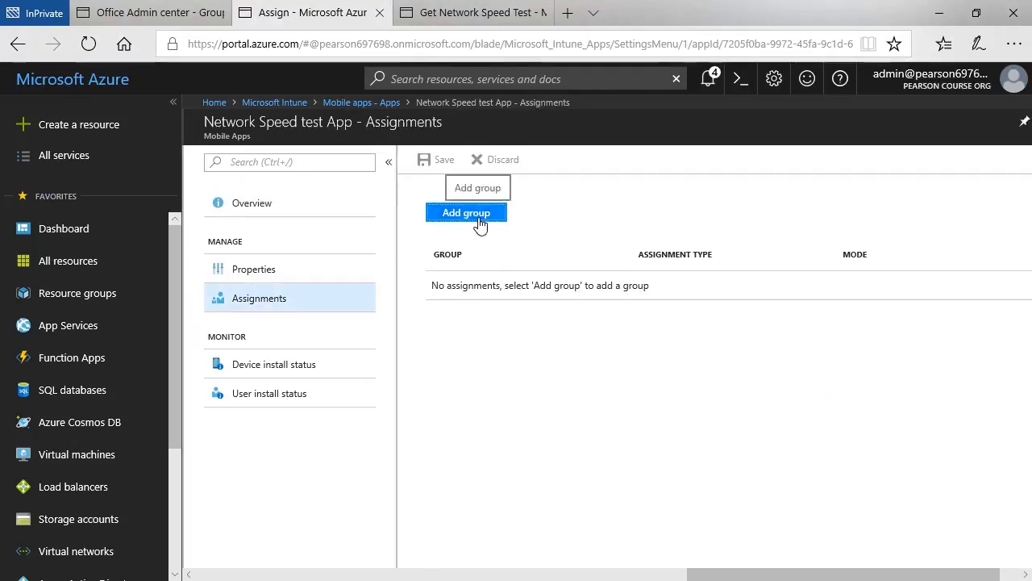
Assign the app to Marketing Users as Available for enrolled devices and save the assignment.
{"action": "left_click", "coordinate": [466, 213]}
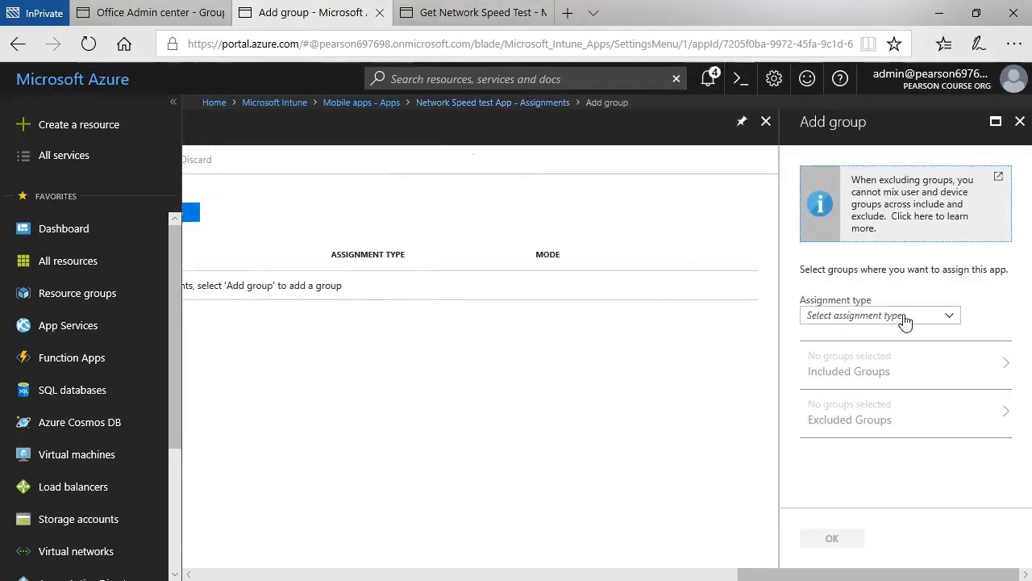
{"action": "left_click", "coordinate": [879, 315]}
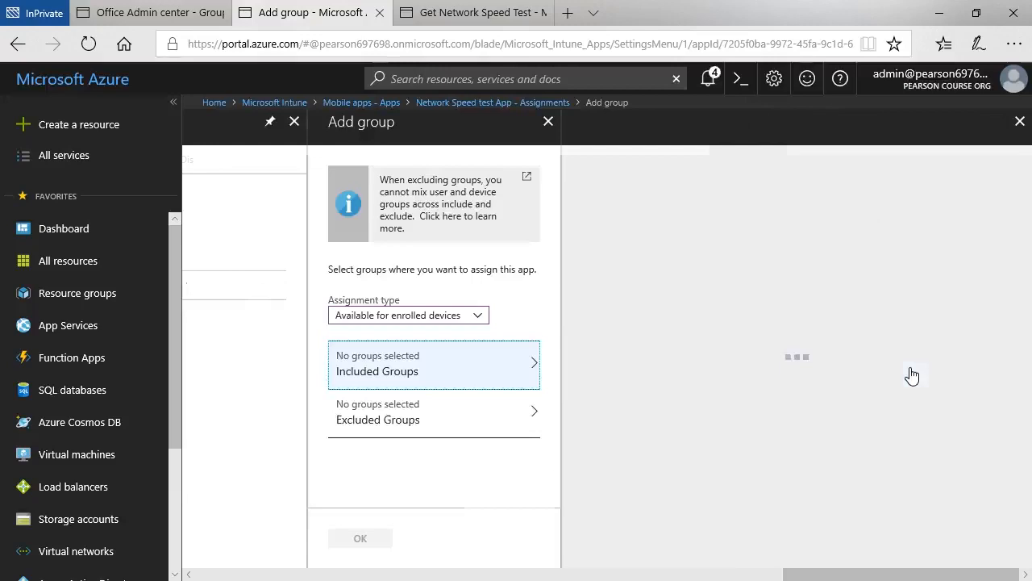
{"action": "left_click", "coordinate": [432, 365]}
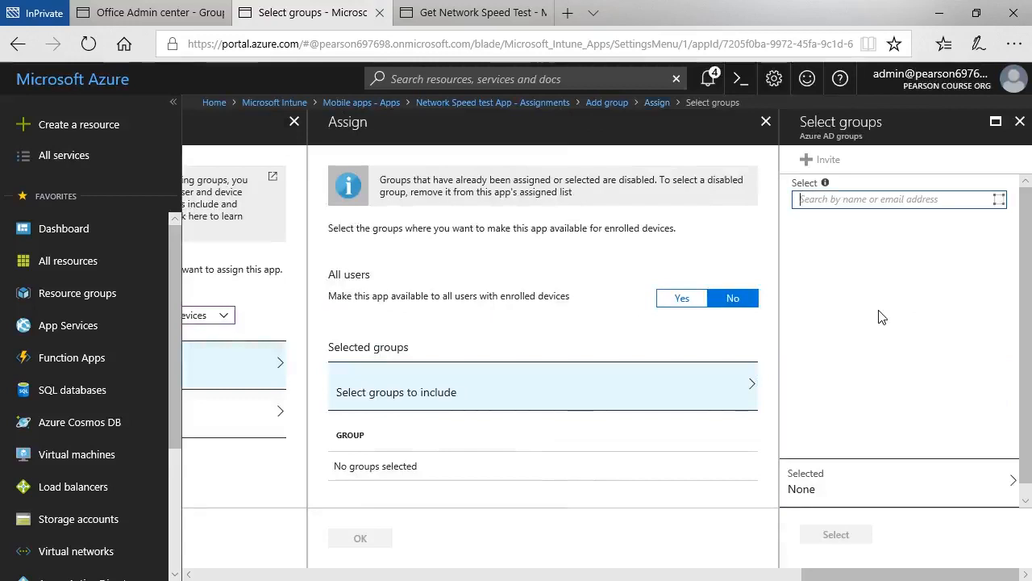
{"action": "left_click", "coordinate": [899, 200]}
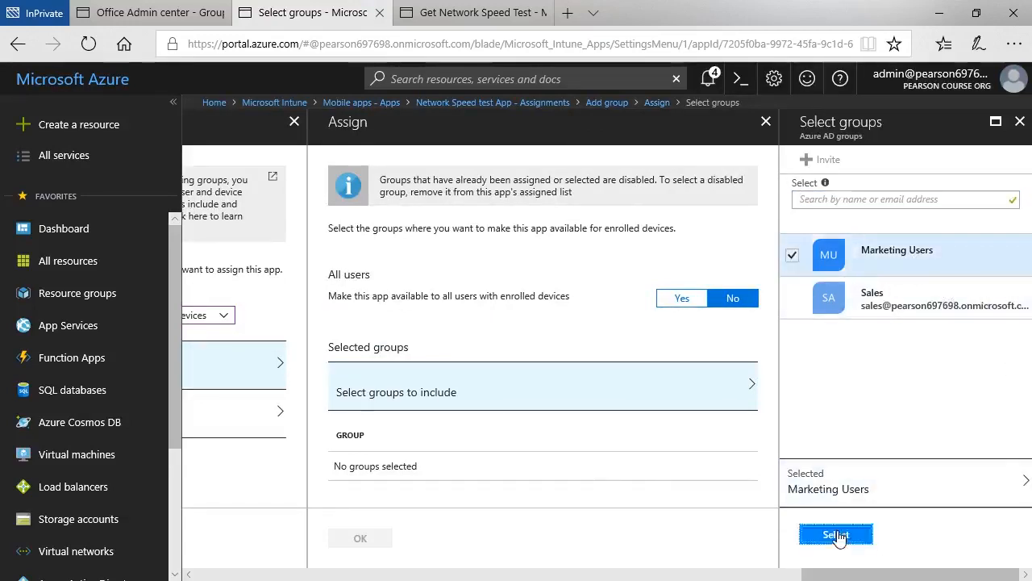
{"action": "left_click", "coordinate": [836, 534]}
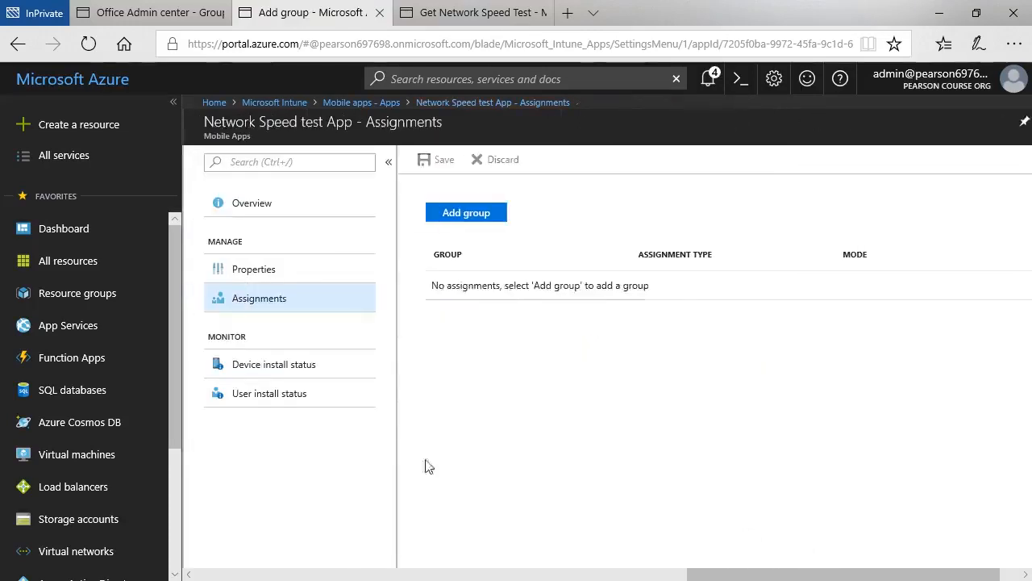
{"action": "left_click", "coordinate": [435, 160]}
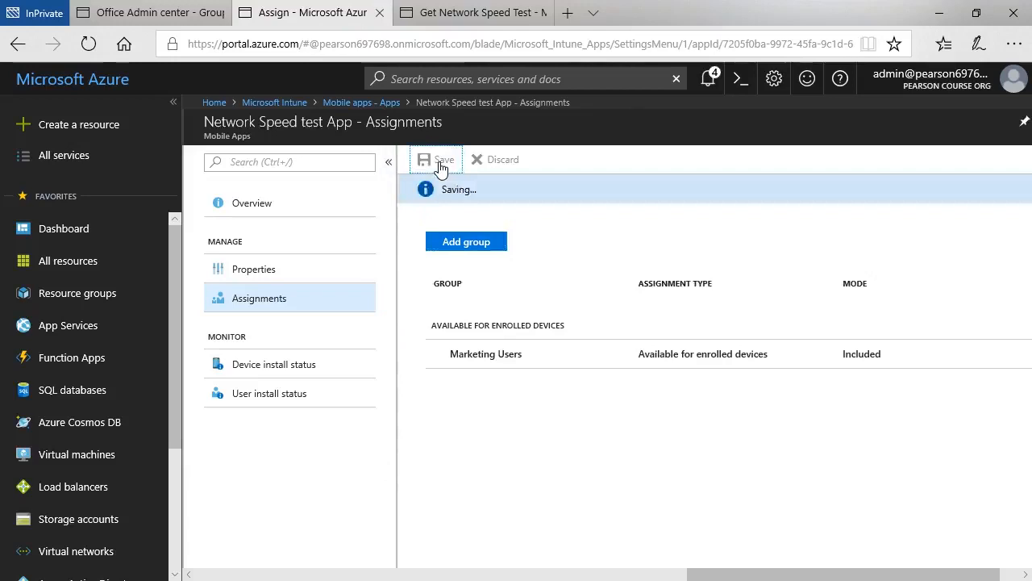
{"action": "left_click", "coordinate": [436, 160]}
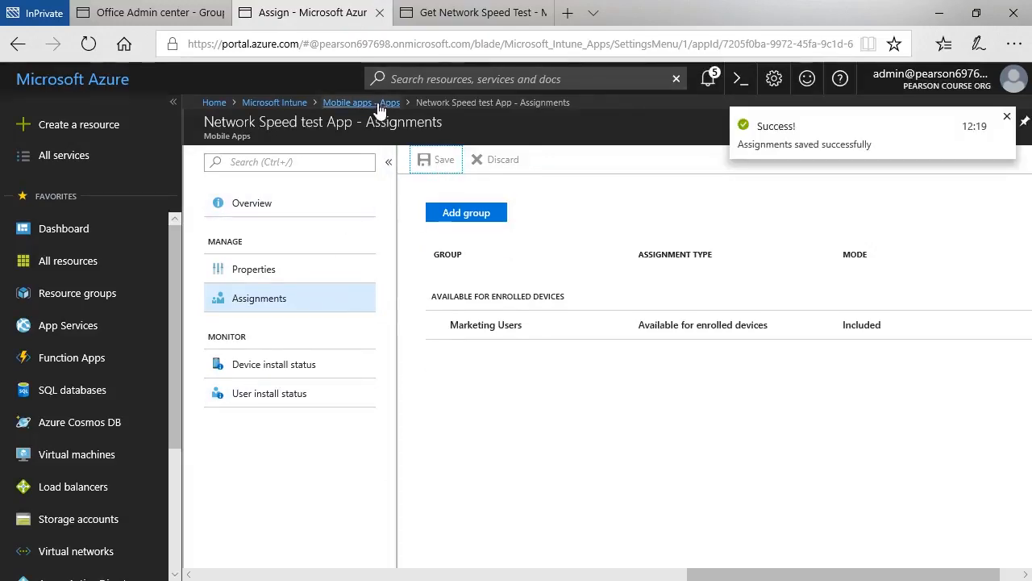
Return to the Mobile apps list showing My LOB App and Network Speed test App.
{"action": "left_click", "coordinate": [361, 104]}
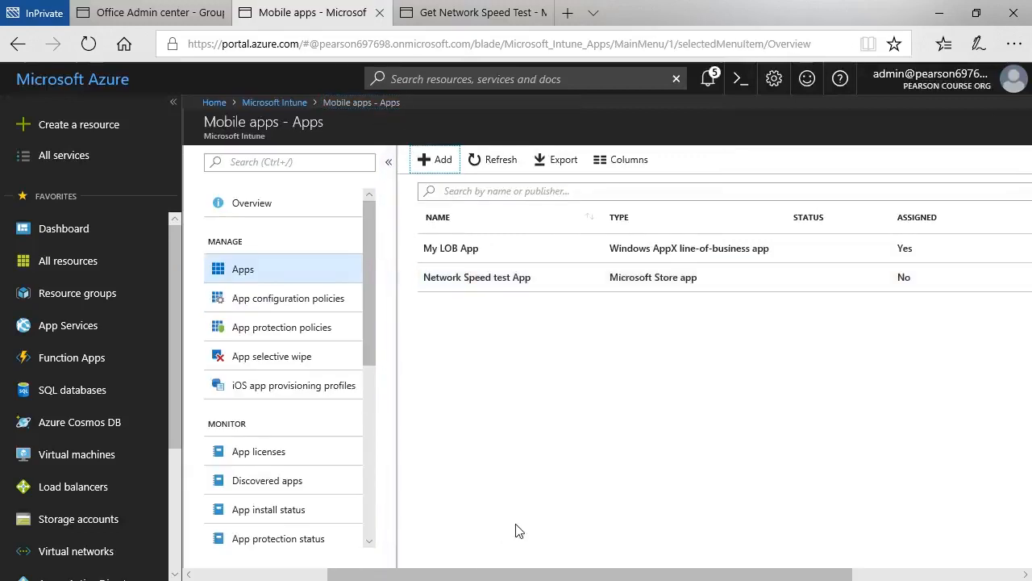
{"action": "mouse_move", "coordinate": [604, 499]}
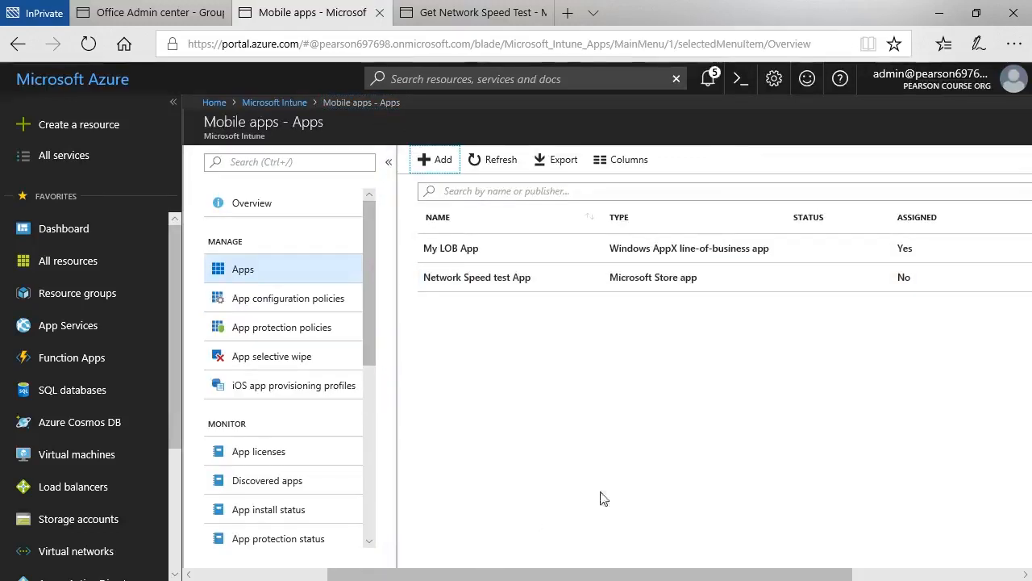
{"action": "mouse_move", "coordinate": [790, 358]}
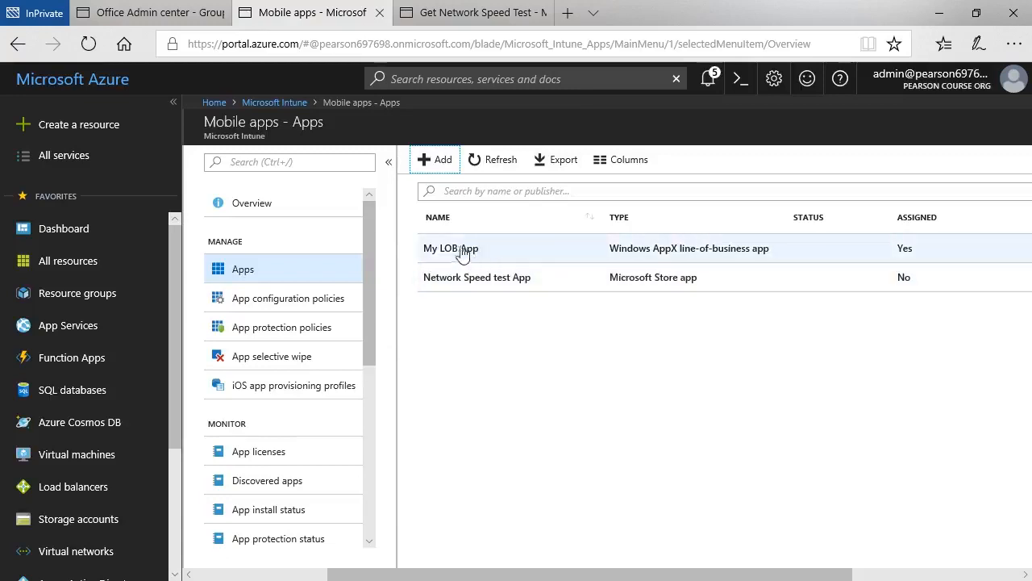
{"action": "mouse_move", "coordinate": [600, 447]}
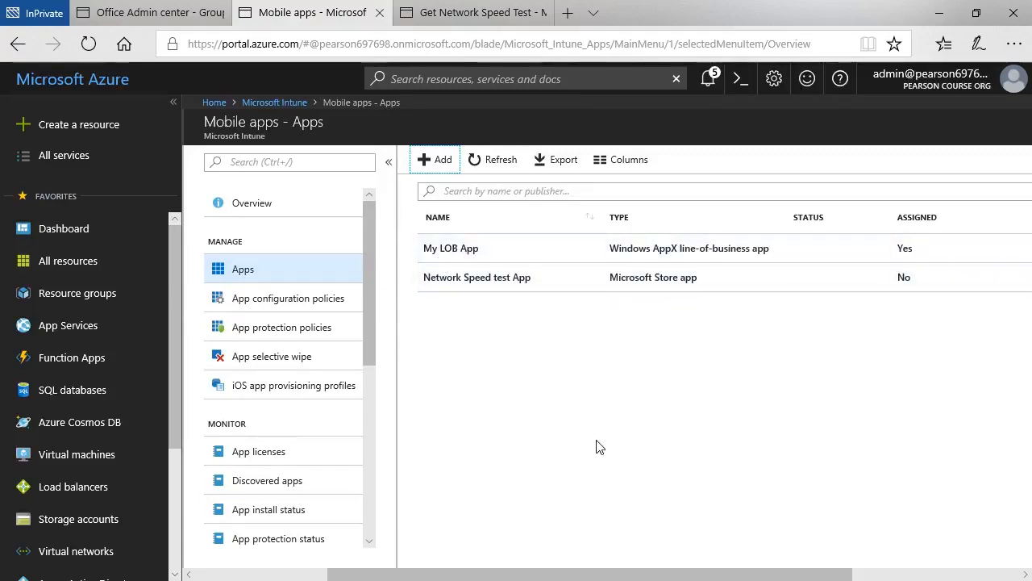